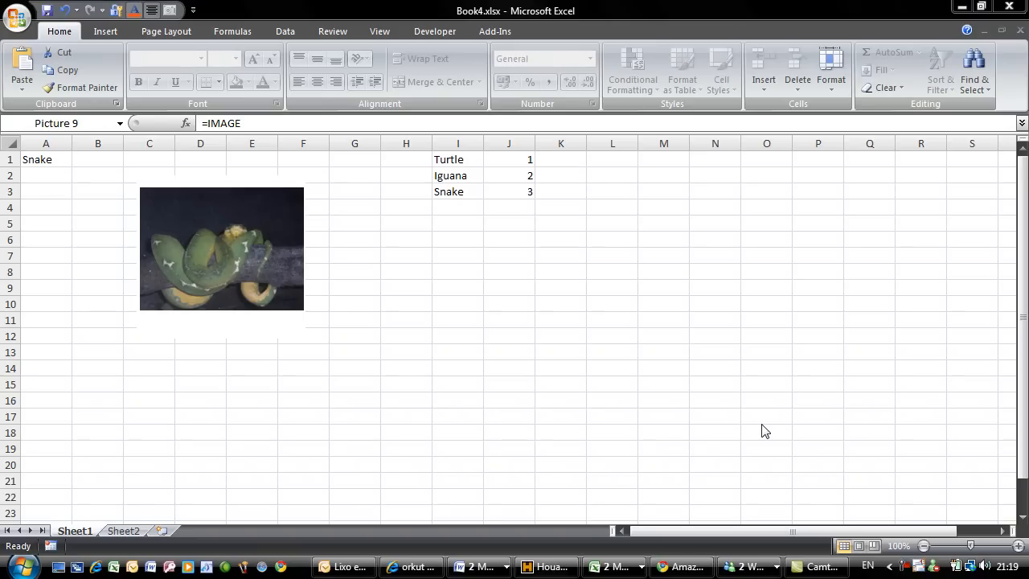
pyautogui.moveTo(68, 221)
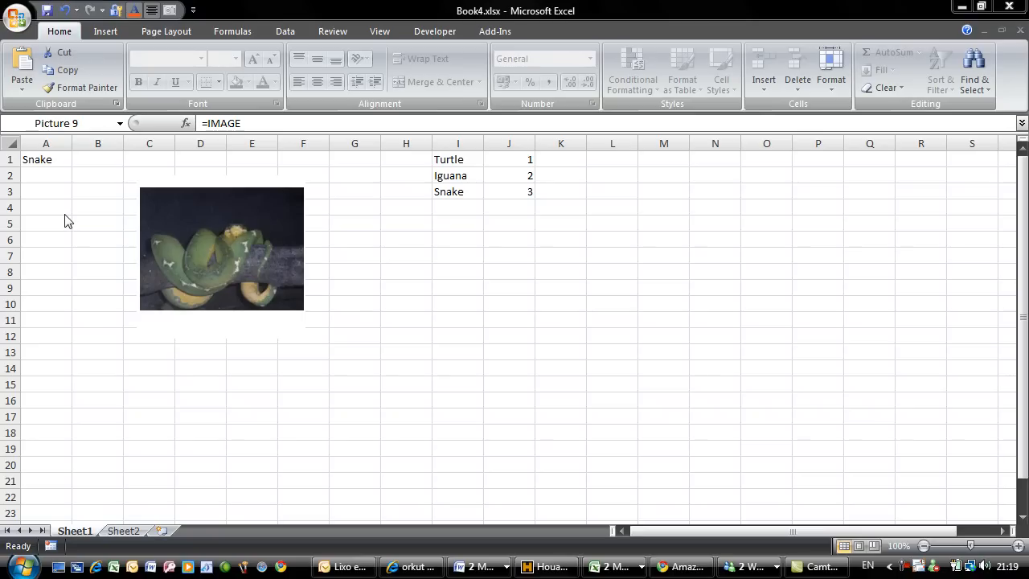
pyautogui.moveTo(301, 215)
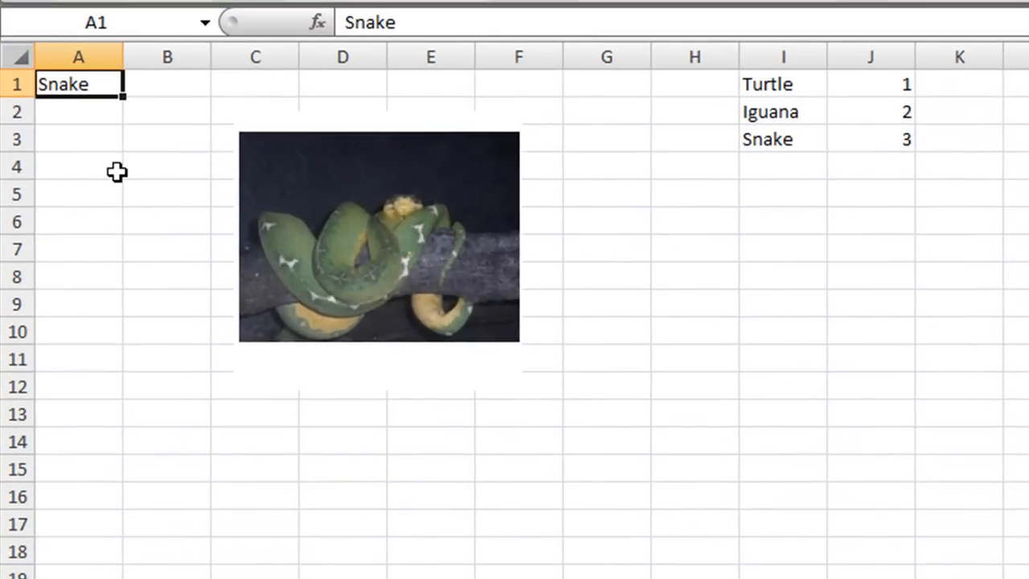
# - Enter 'Tutr' in the active cell to change the chosen animal
pyautogui.write('Tutr')
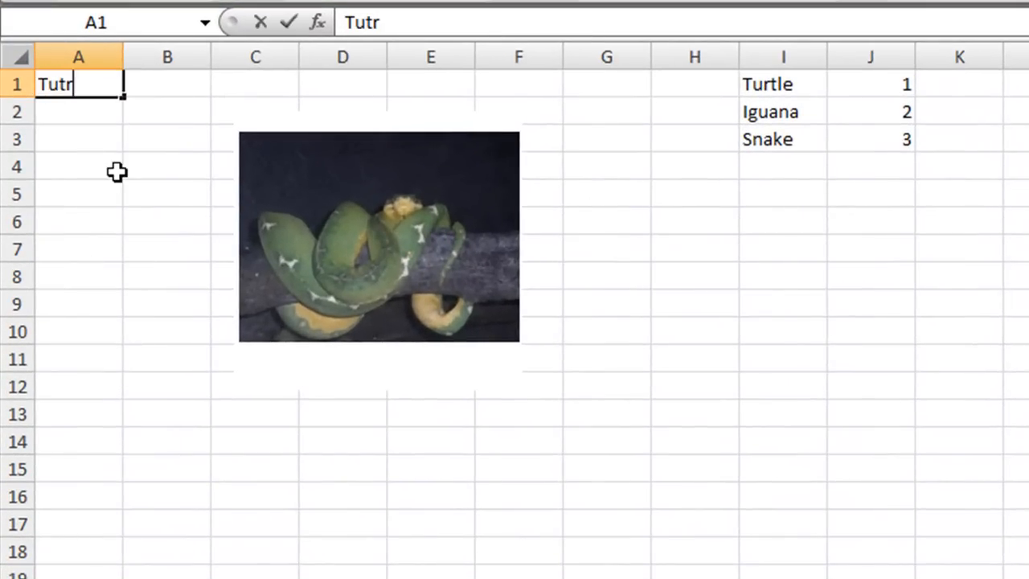
pyautogui.press('Return')
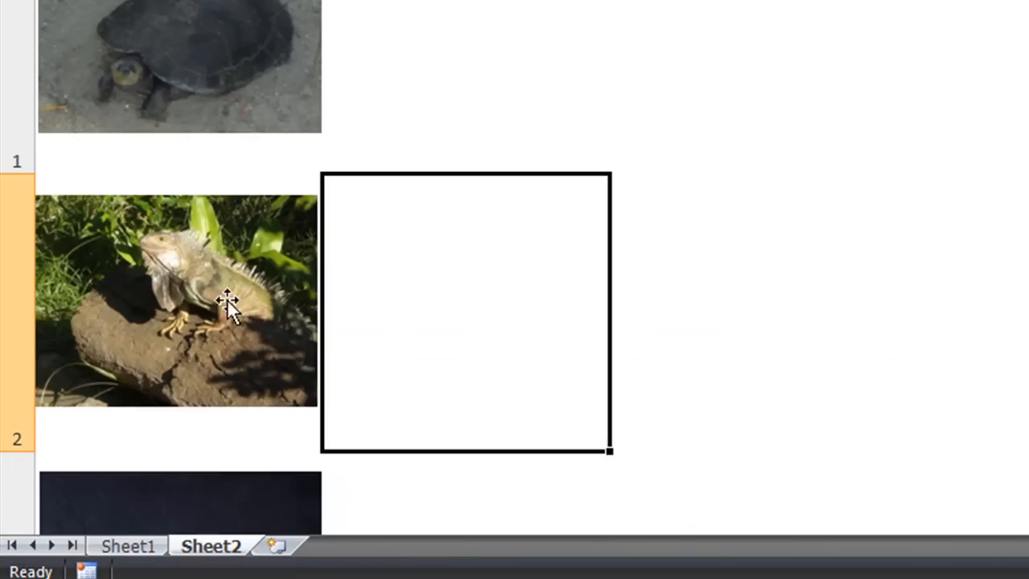
pyautogui.moveTo(129, 546)
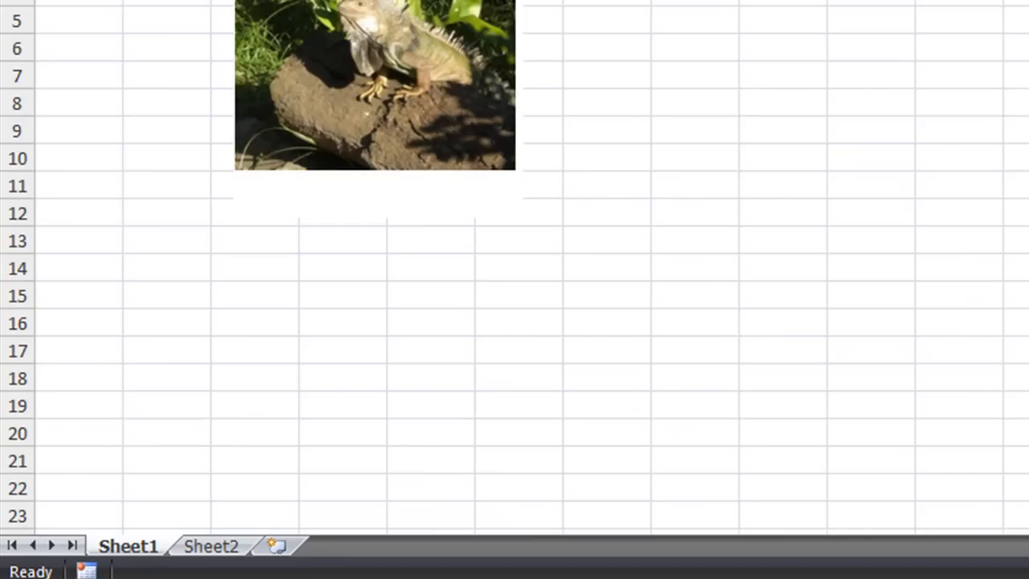
# - Create a new blank workbook and enlarge all columns and rows on Sheet2
pyautogui.click(16, 10)
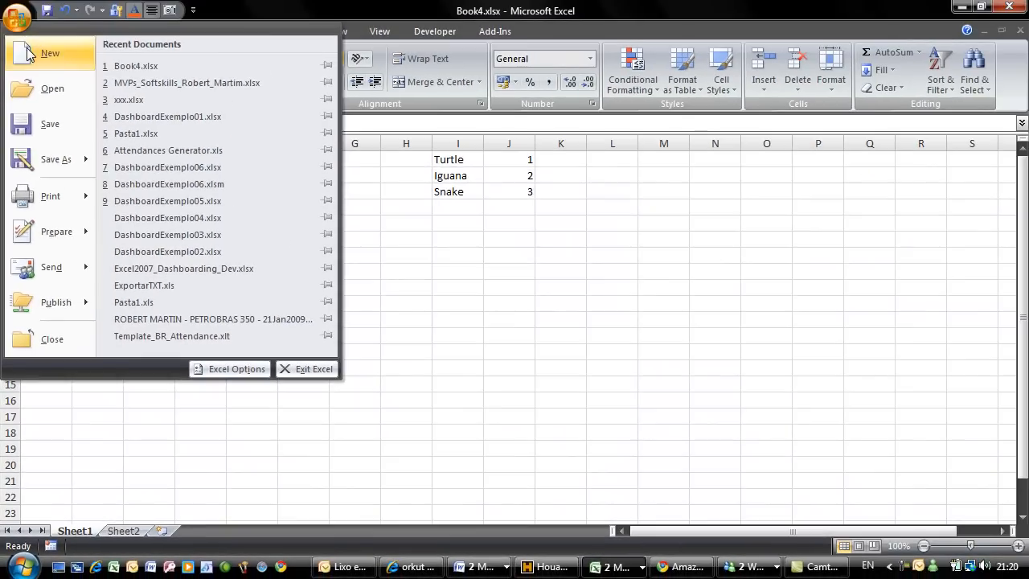
pyautogui.click(50, 53)
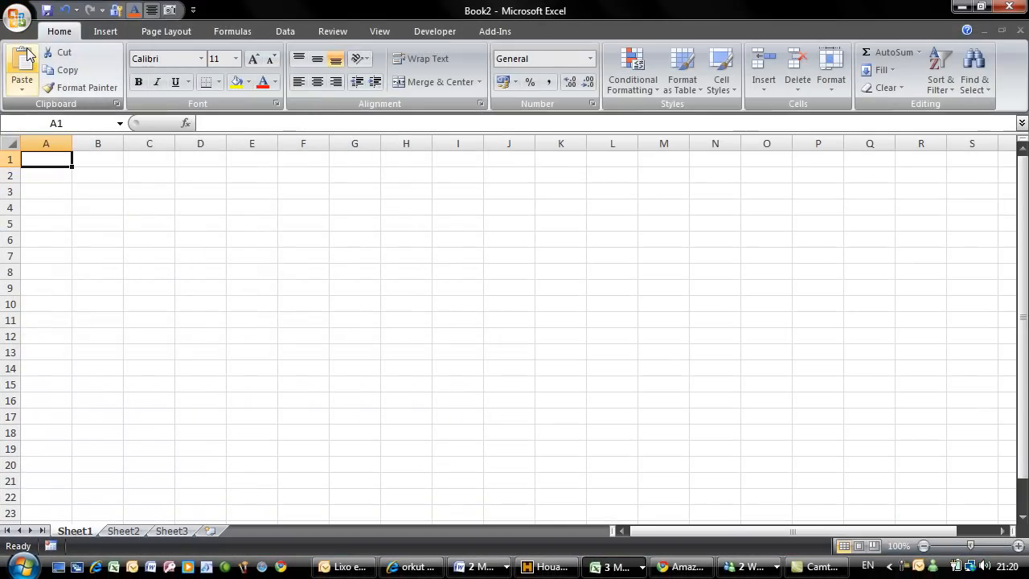
pyautogui.moveTo(21, 69)
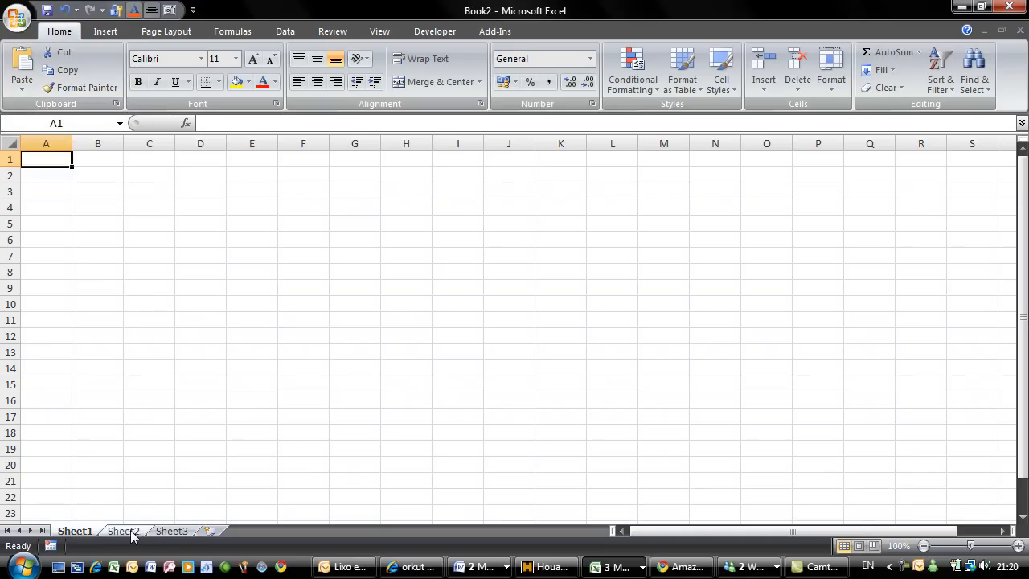
pyautogui.click(123, 530)
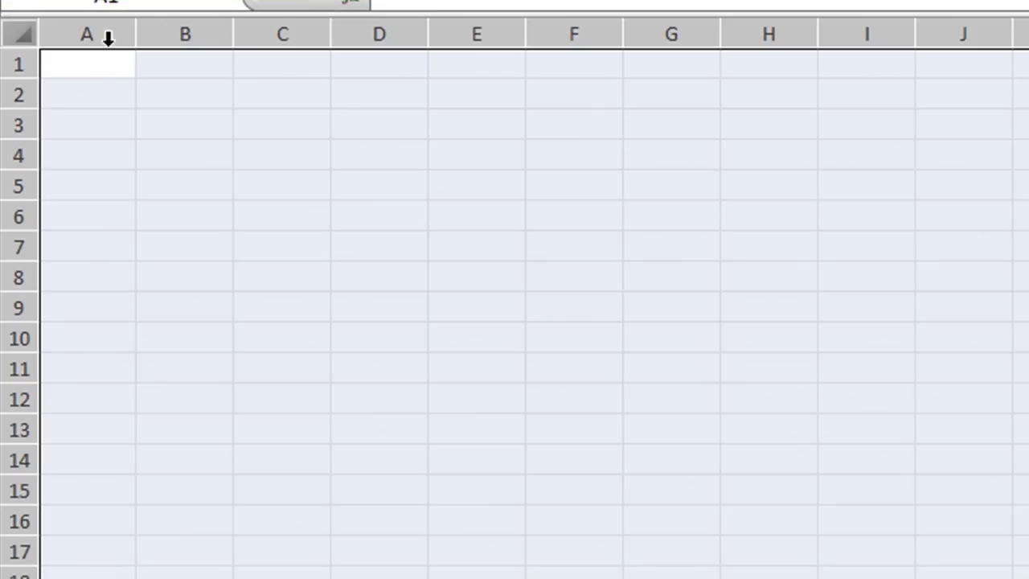
pyautogui.moveTo(135, 33); pyautogui.dragTo(345, 33)
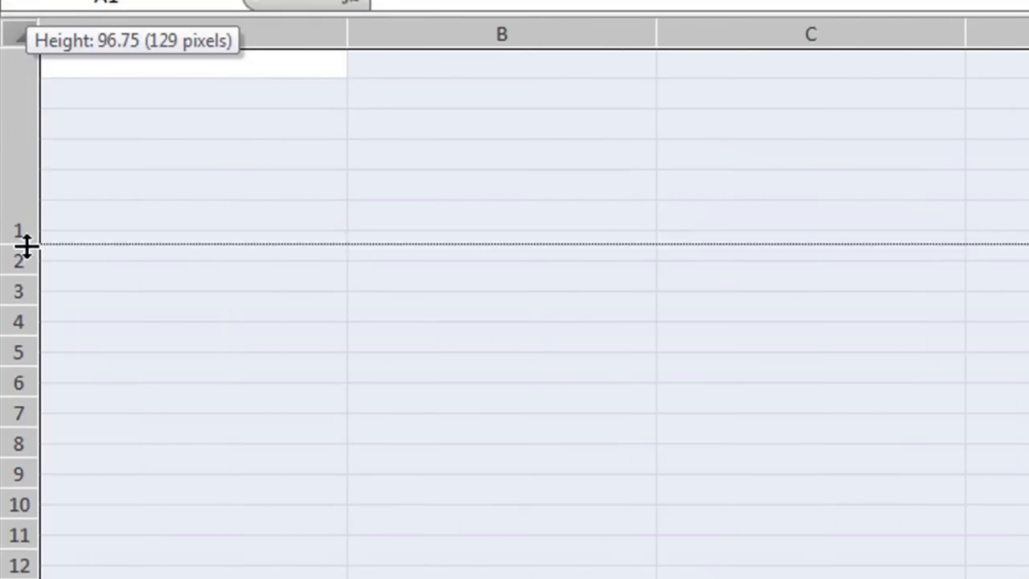
pyautogui.click(265, 78)
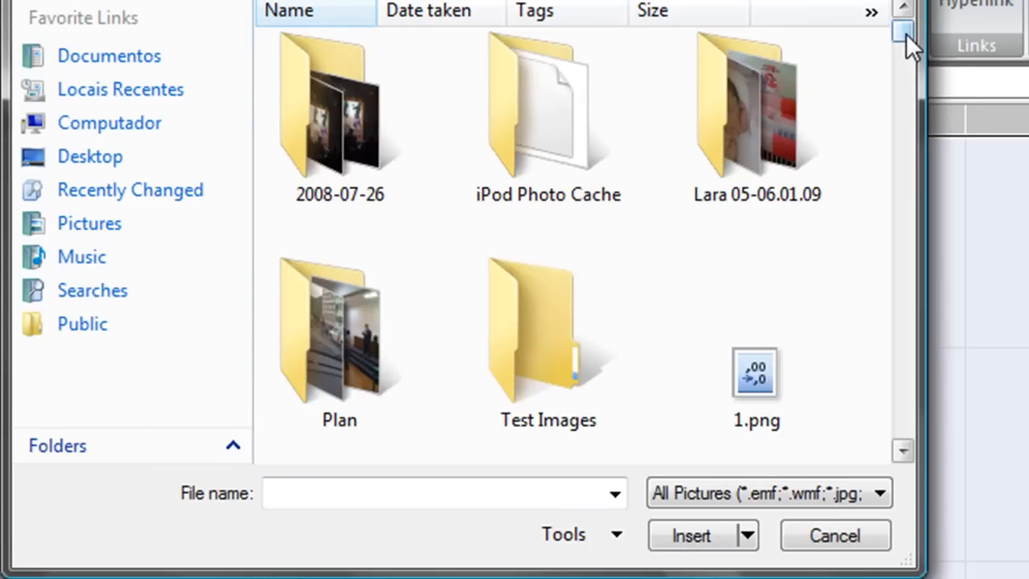
# - Browse into the Test Images folder in the picture-insert browser
pyautogui.scroll(-3)
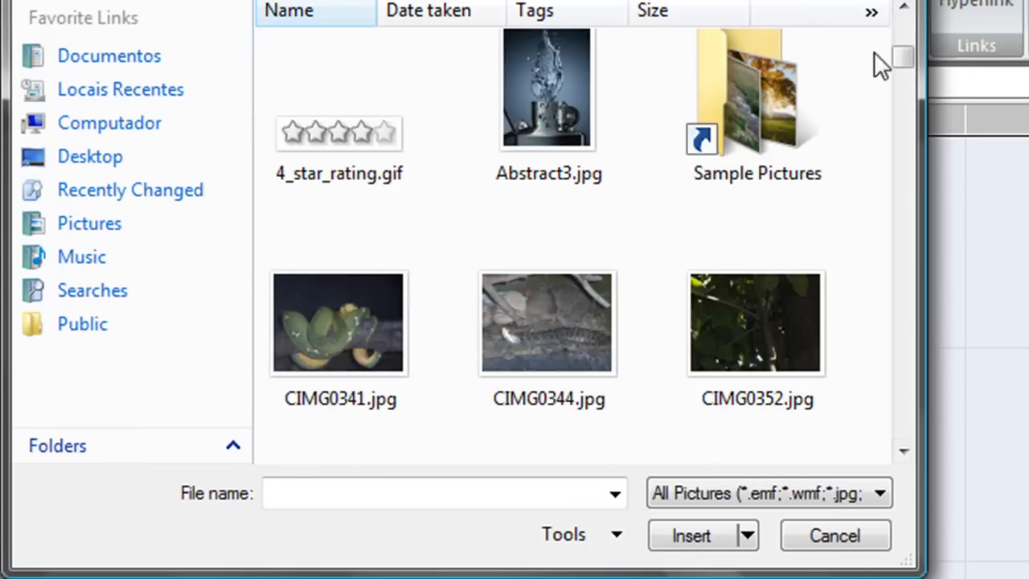
pyautogui.scroll(3)
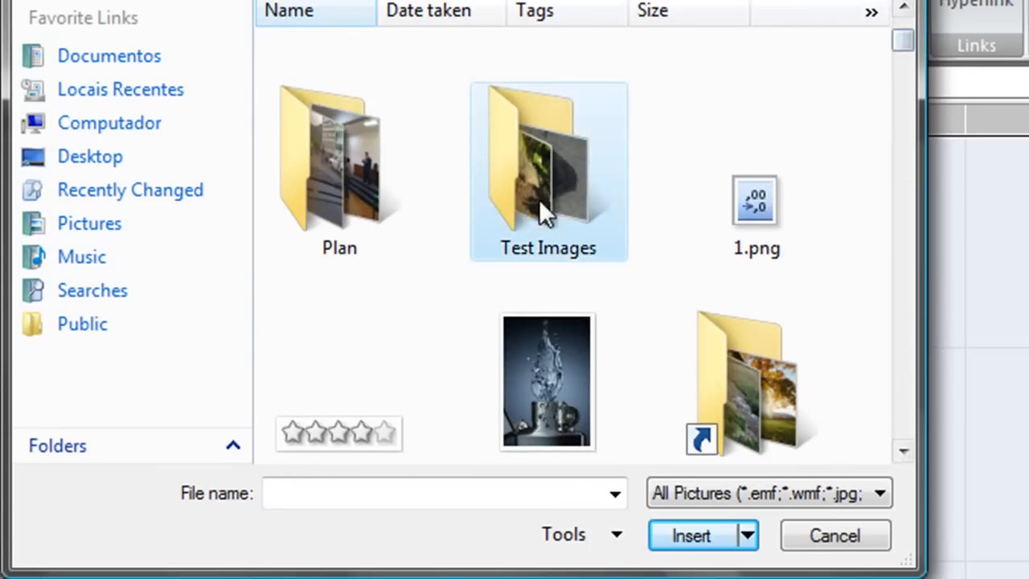
pyautogui.doubleClick(549, 160)
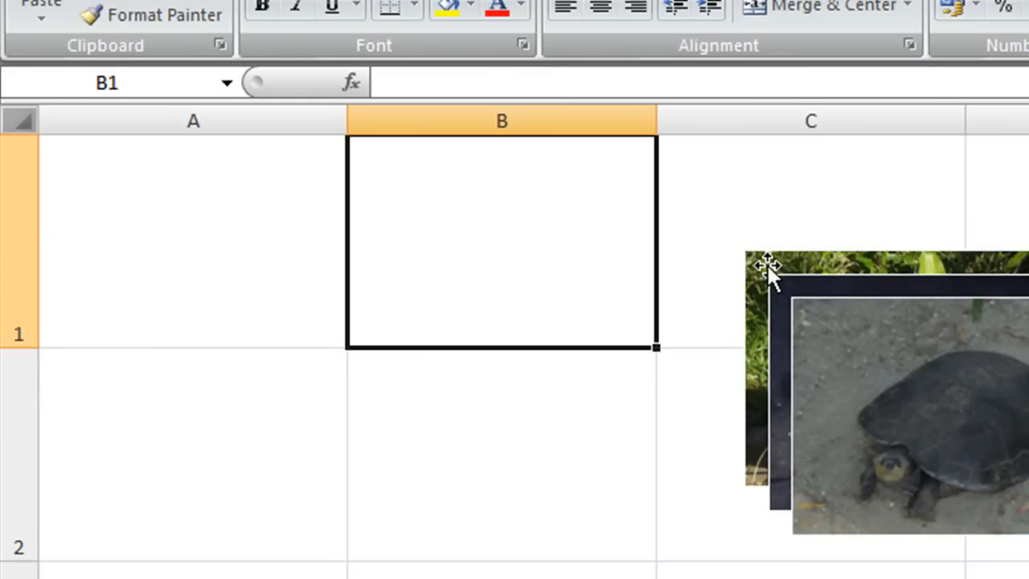
# - Move the iguana photo into cell A1 and make the rows tall enough to fit it
pyautogui.click(772, 273)
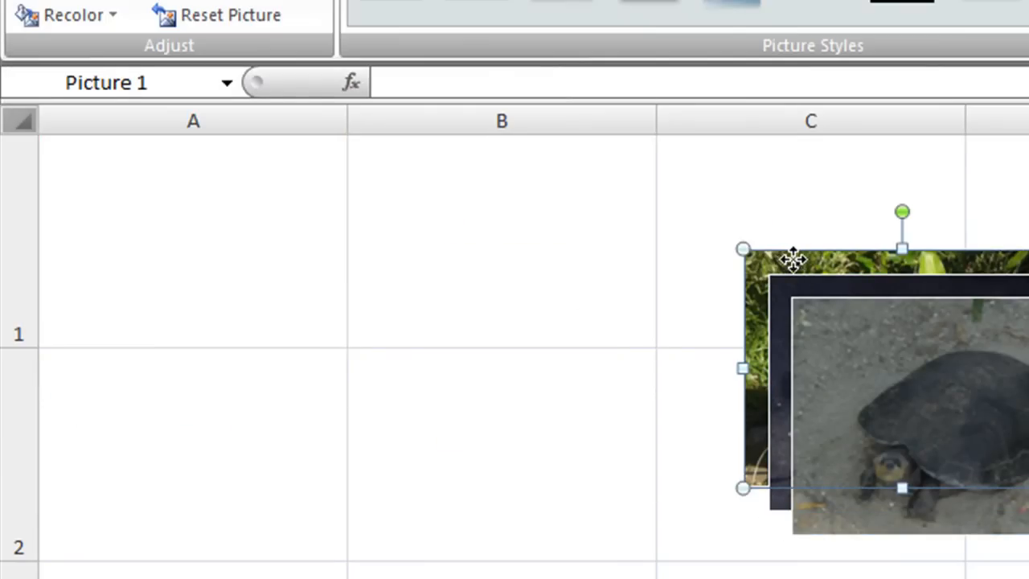
pyautogui.moveTo(792, 258); pyautogui.dragTo(205, 262)
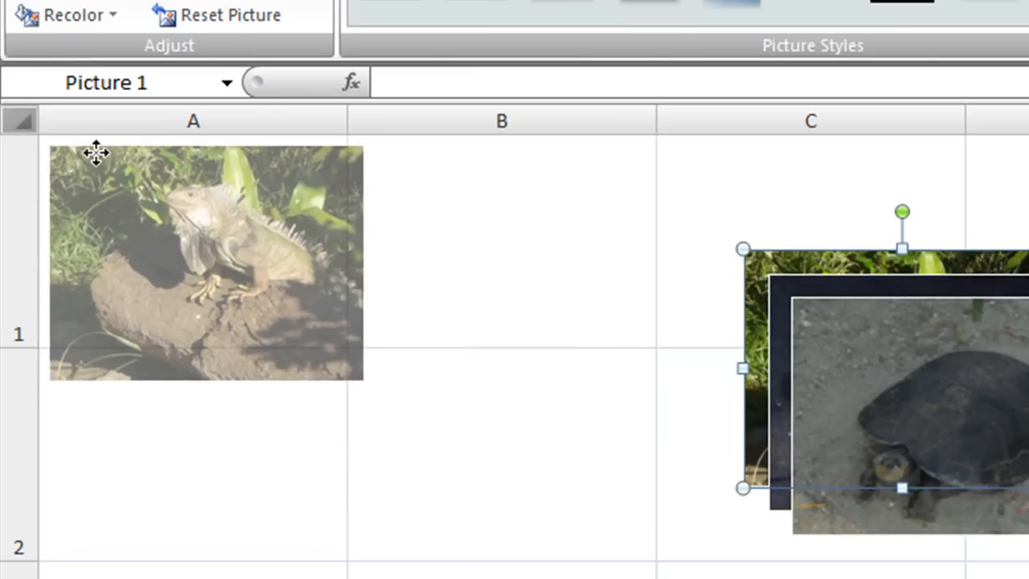
pyautogui.click(205, 261)
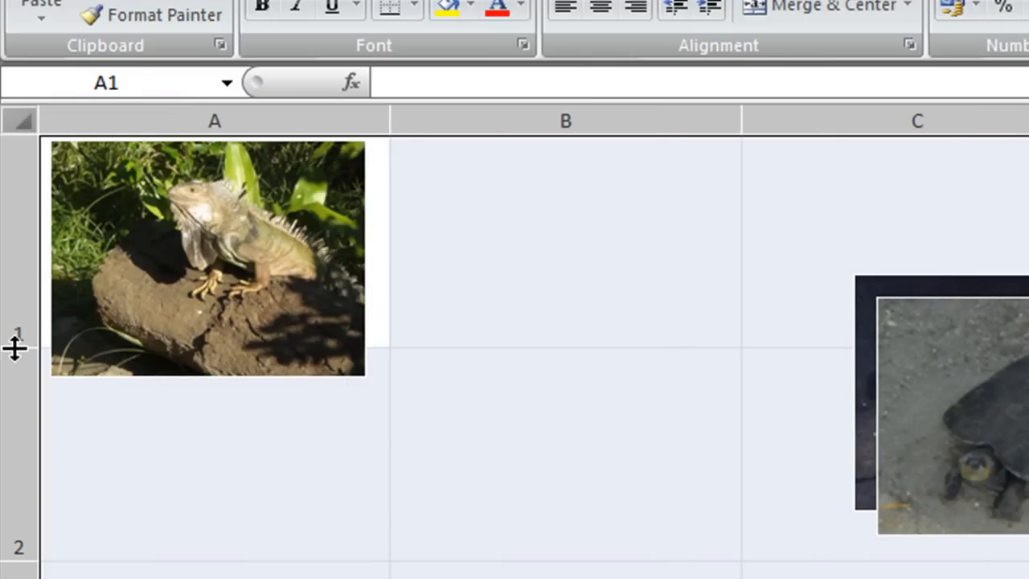
pyautogui.click(18, 257)
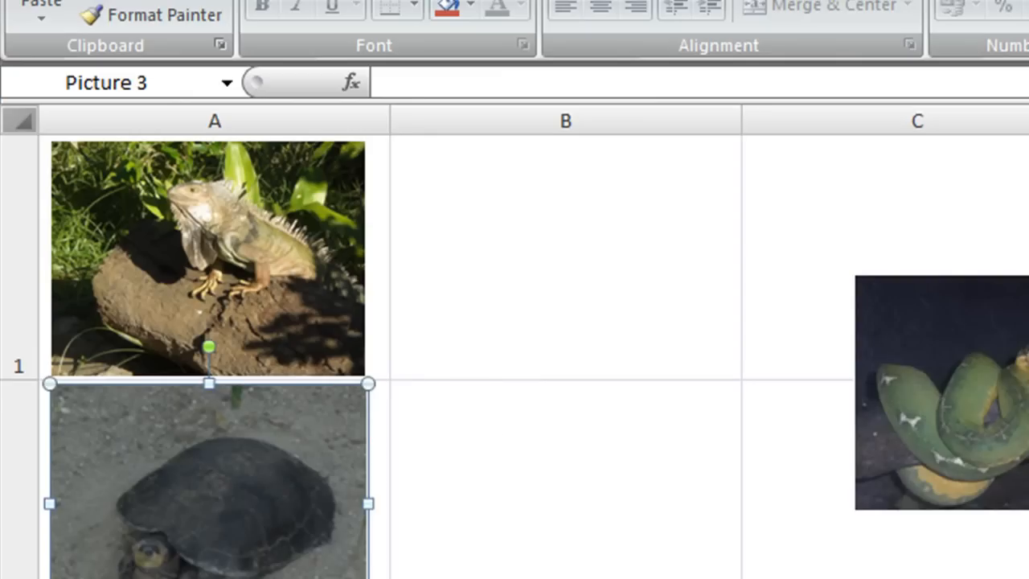
# - Move the snake photo into row 3 below the turtle, then deselect the photos
pyautogui.click(941, 394)
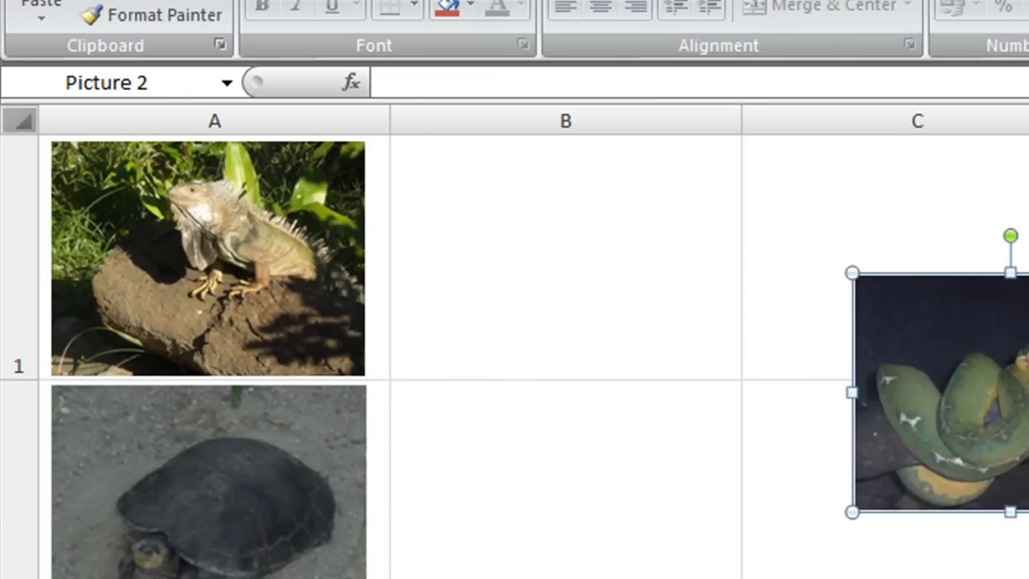
pyautogui.click(208, 483)
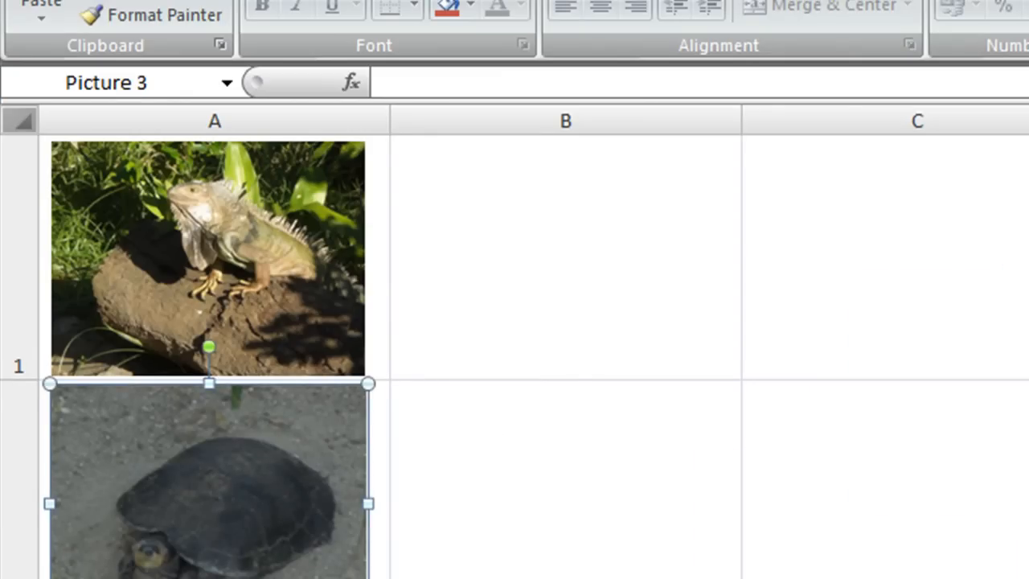
pyautogui.scroll(-3)
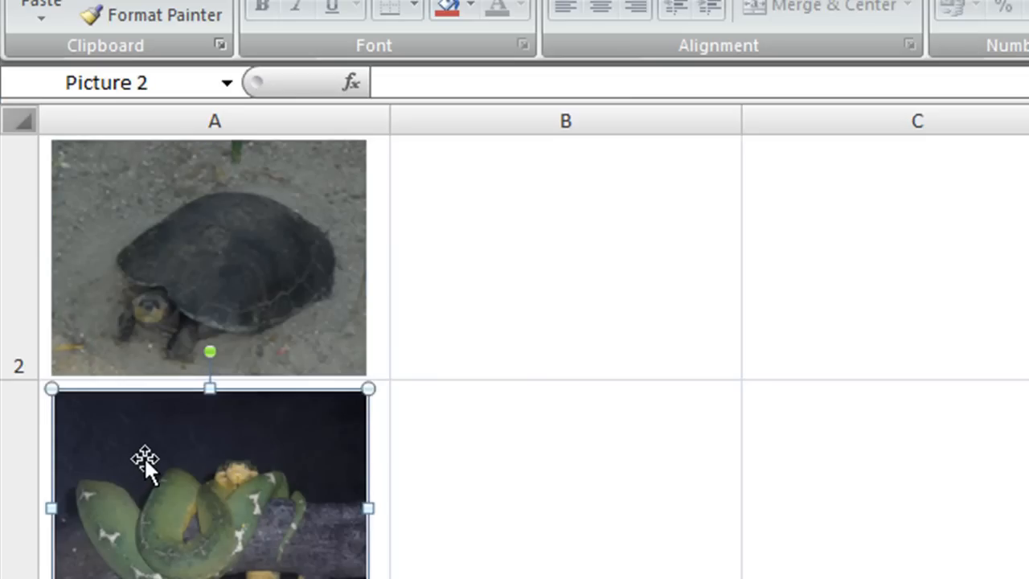
pyautogui.moveTo(144, 462); pyautogui.dragTo(145, 457)
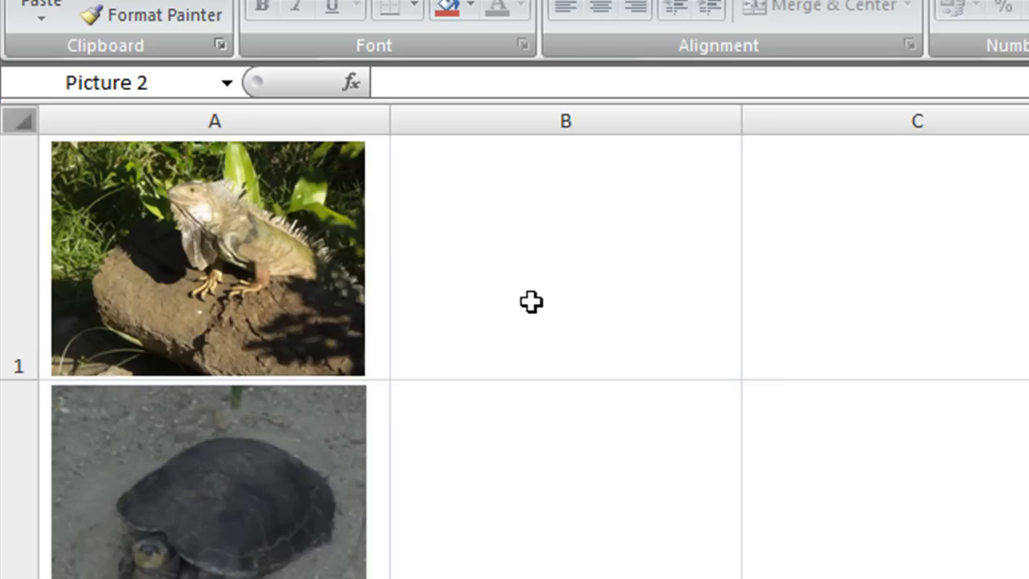
pyautogui.click(565, 257)
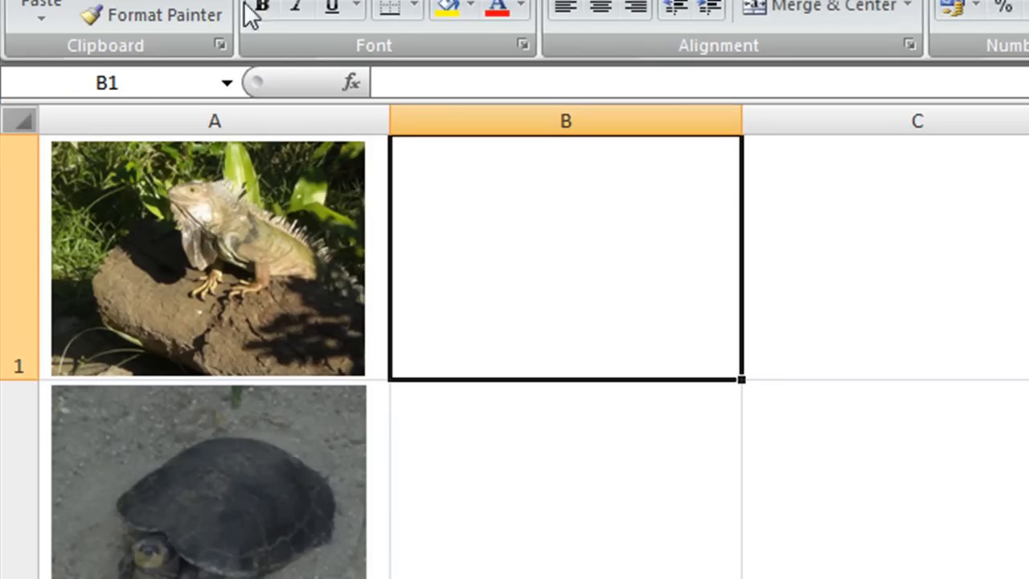
pyautogui.moveTo(531, 395)
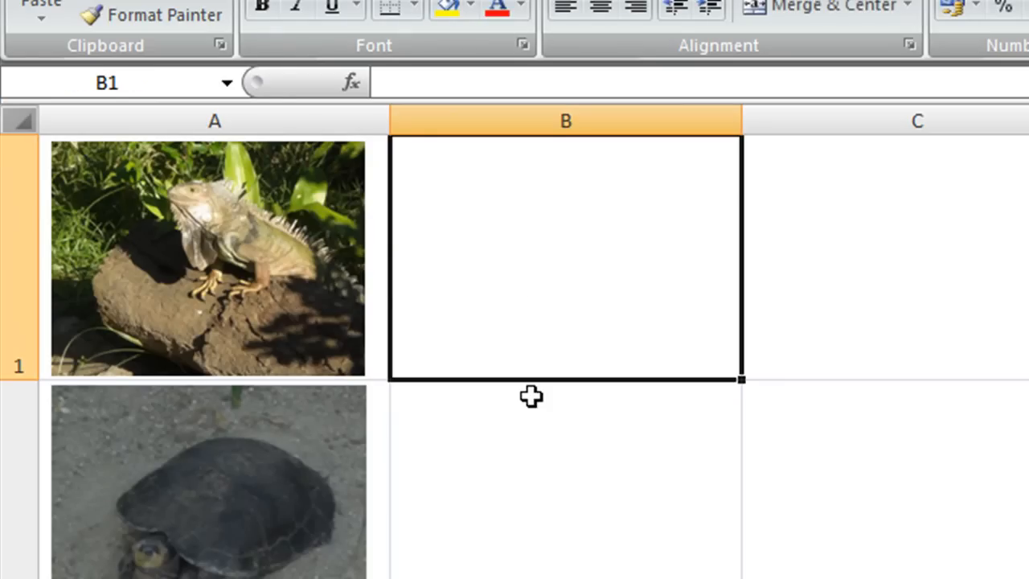
# - Turn off Show gridlines for Sheet2 in Excel Options
pyautogui.click(24, 29)
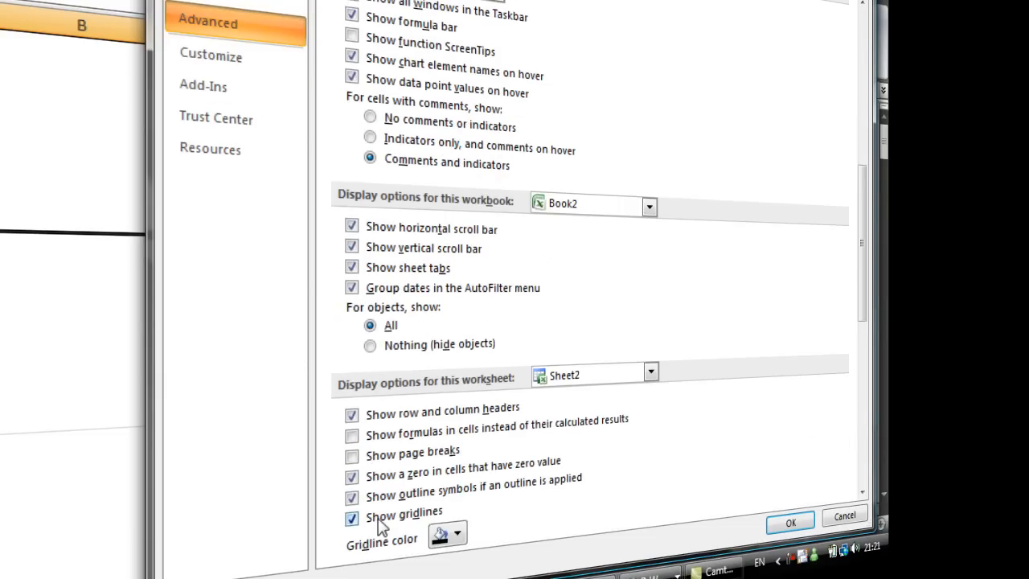
pyautogui.click(790, 523)
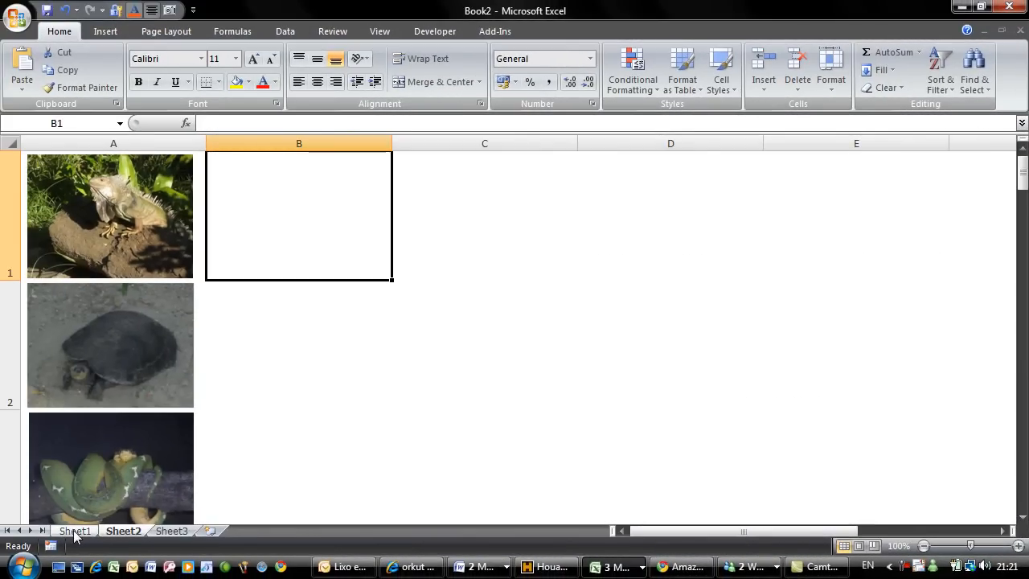
pyautogui.moveTo(99, 374)
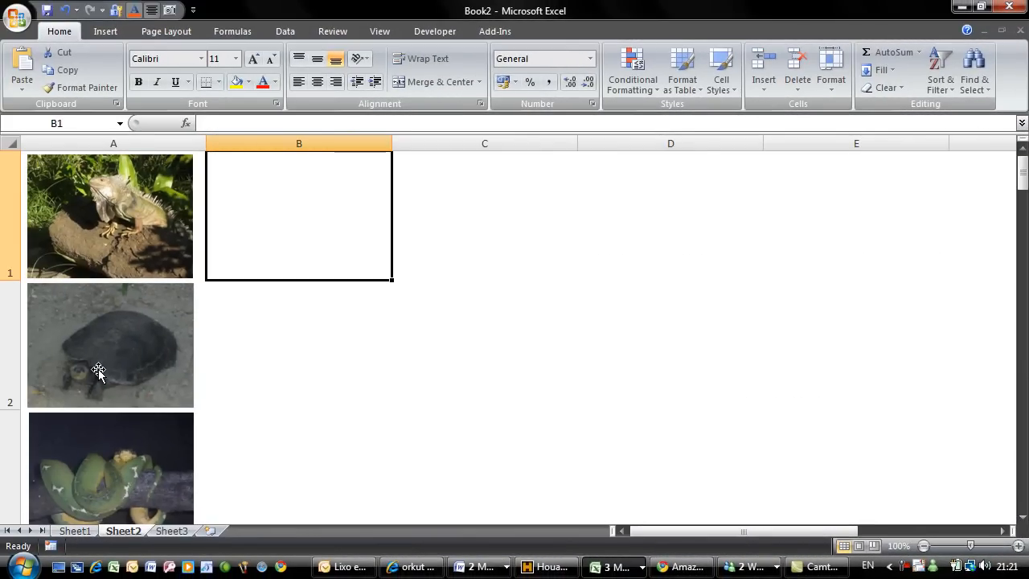
# - On Sheet1, enter Turtle and Snake below Iguana in column G
pyautogui.click(74, 530)
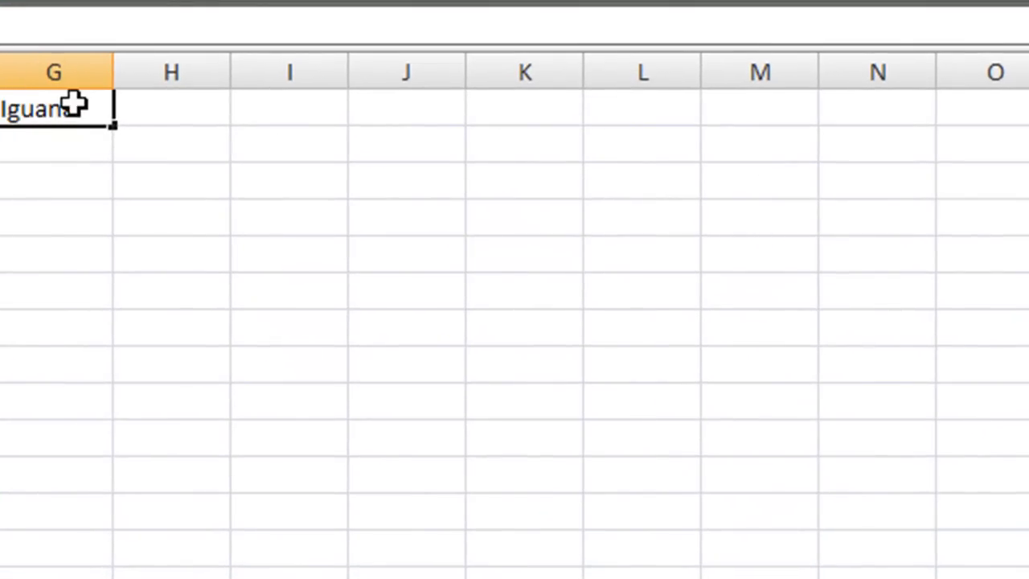
pyautogui.write('Turtle')
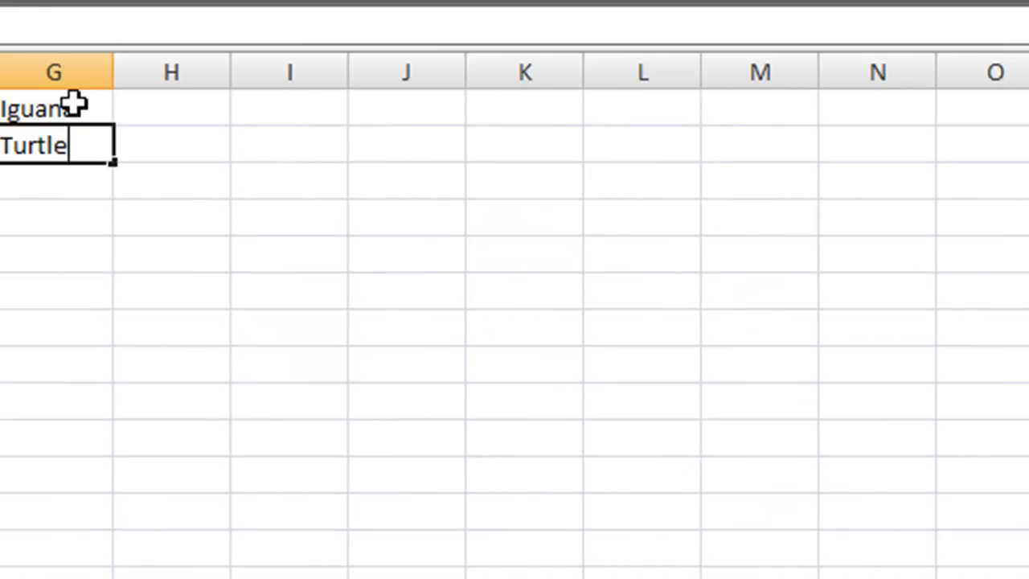
pyautogui.write('Snake')
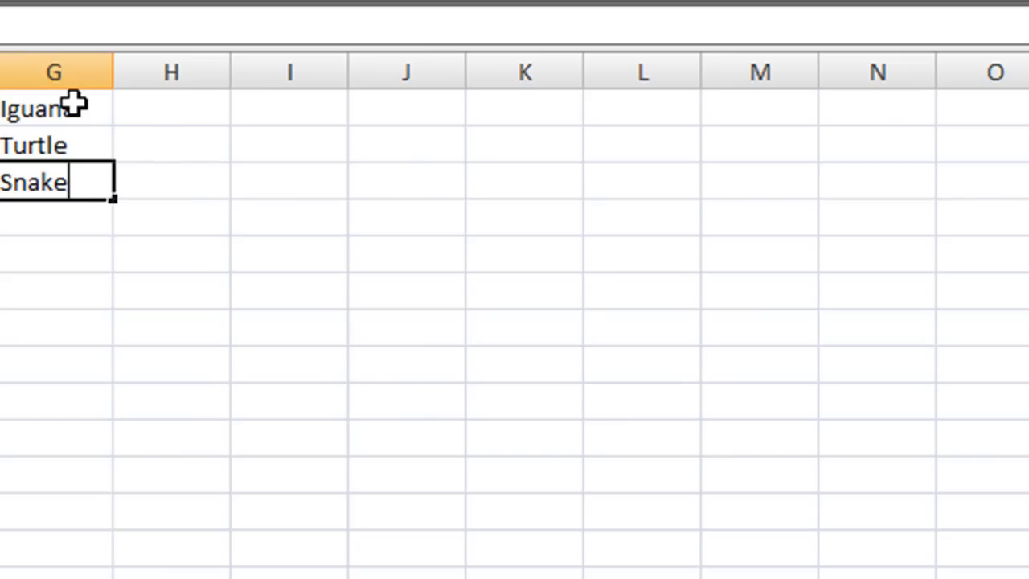
# - Number the animals 1 to 3 in column H, checking Sheet2's snake picture
pyautogui.click(171, 107)
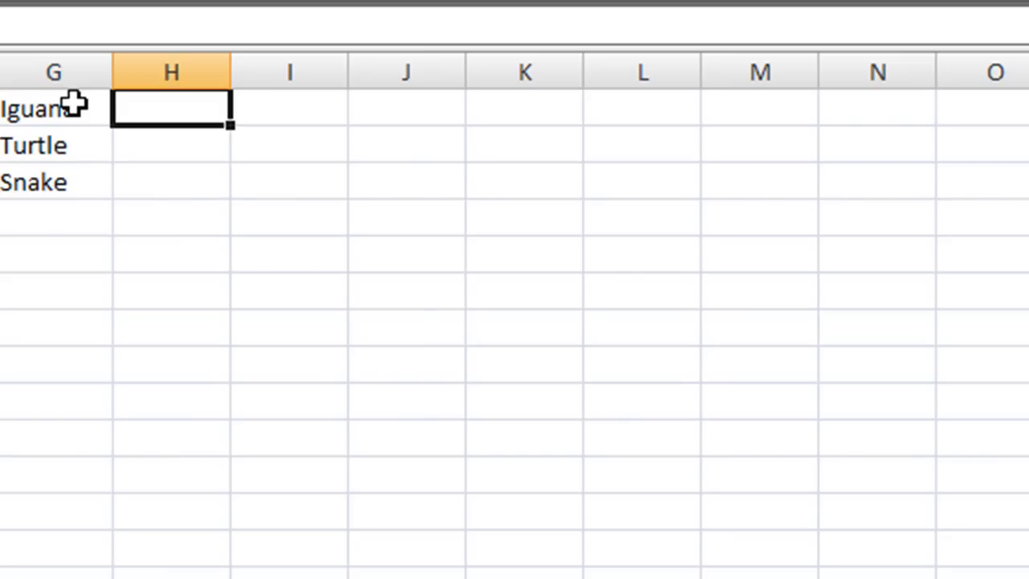
pyautogui.write('2')
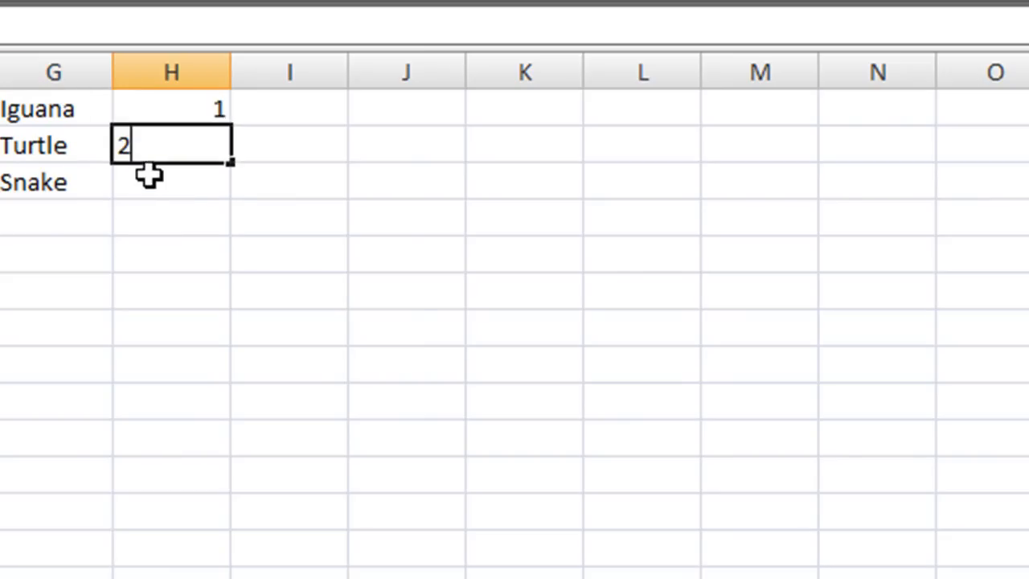
pyautogui.scroll(-3)
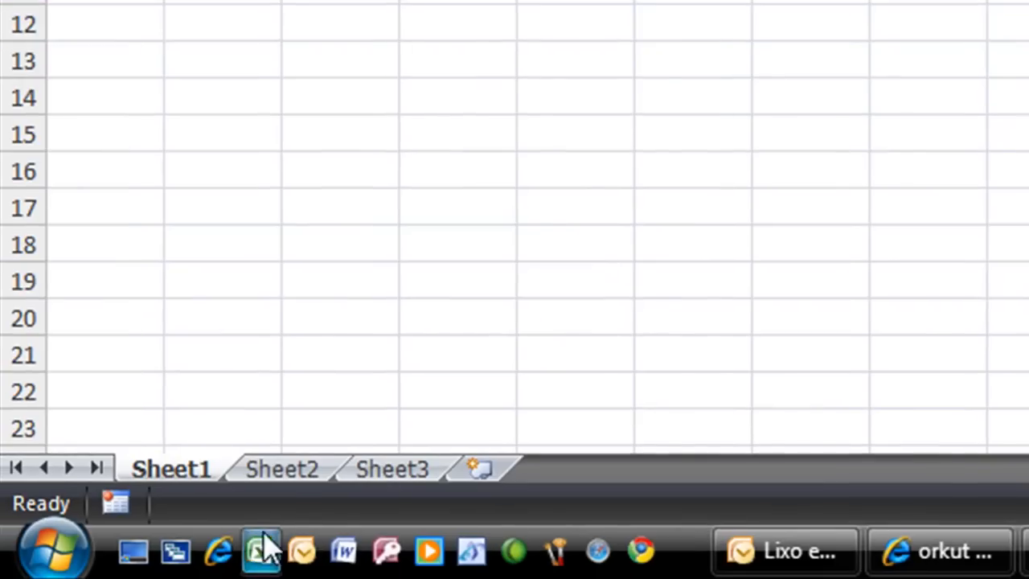
pyautogui.click(282, 469)
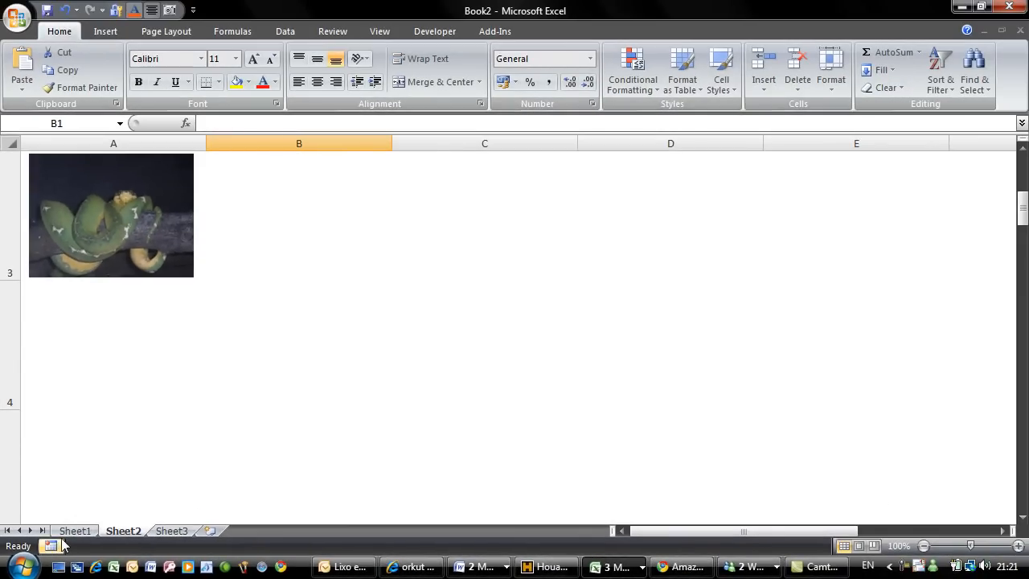
pyautogui.click(74, 531)
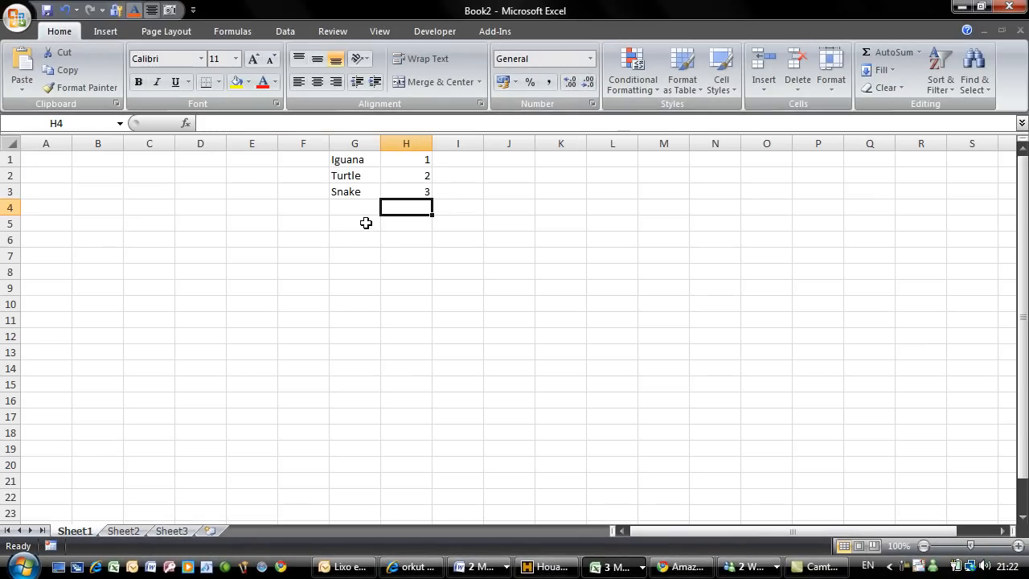
pyautogui.moveTo(243, 279)
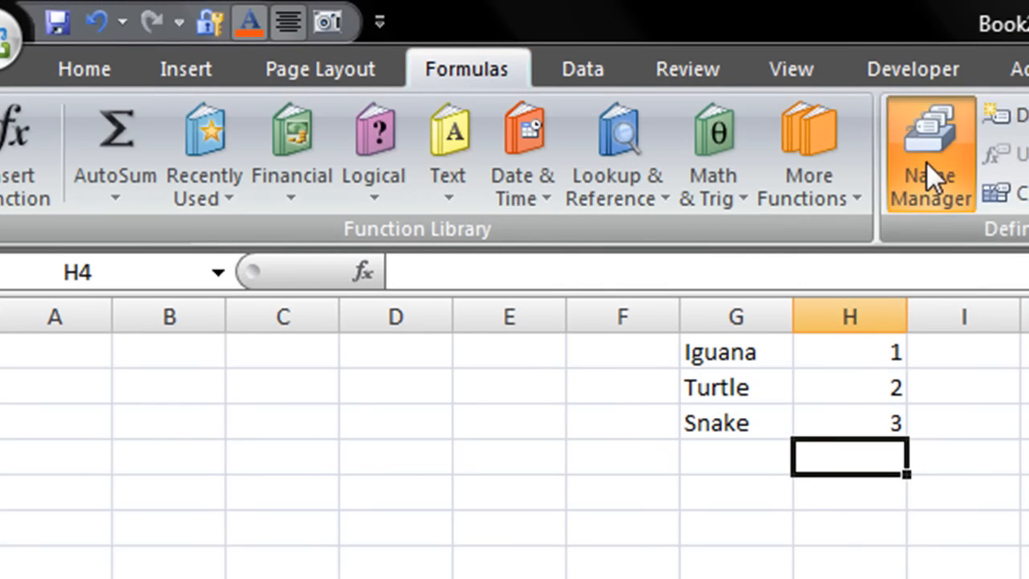
# - Create the name LIST referring to =OFFSET(Sheet1!$G$1,0,0,COUNTA(Sheet1!$G:$G),1)
pyautogui.click(929, 153)
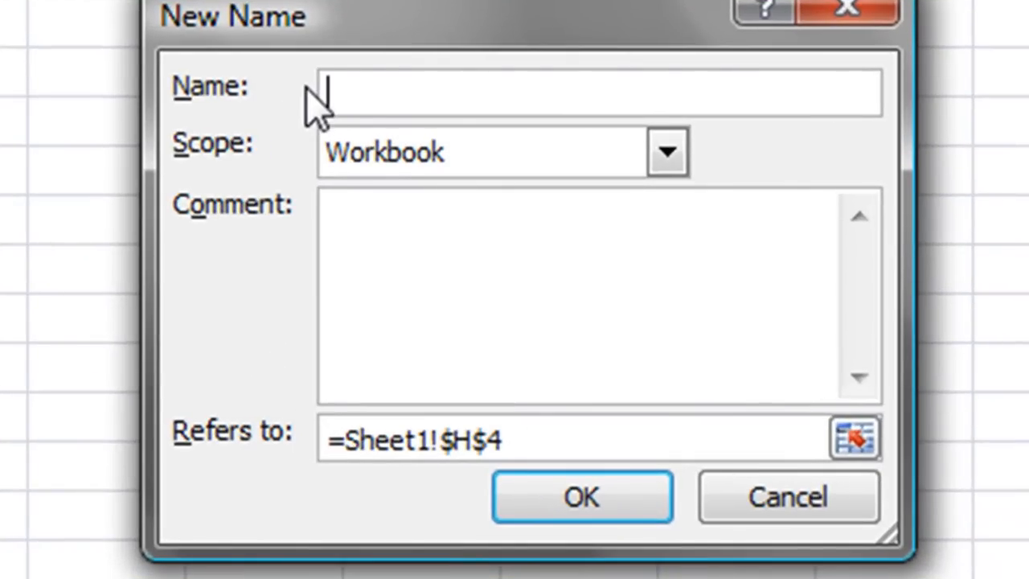
pyautogui.write('LIST')
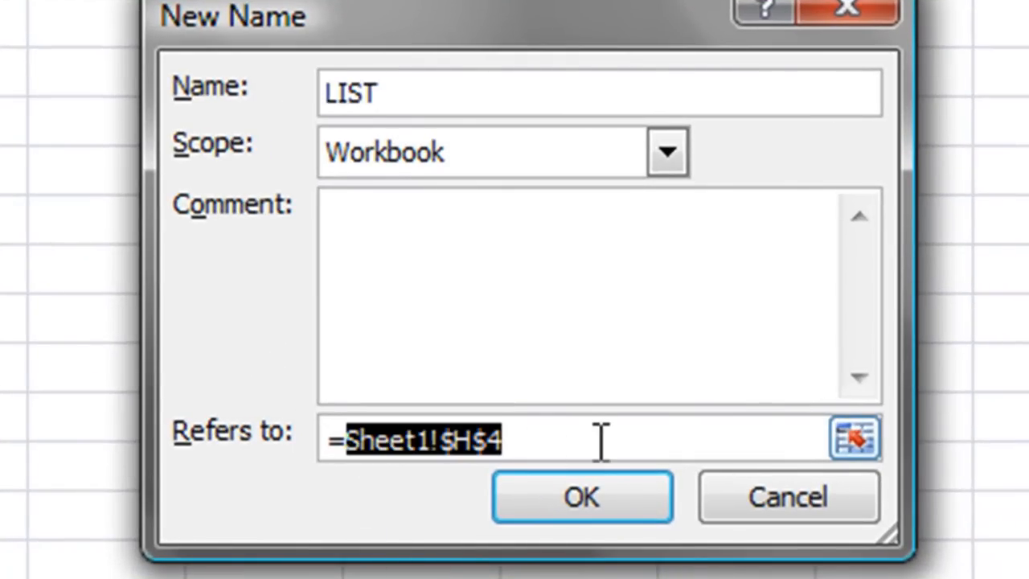
pyautogui.write('=off')
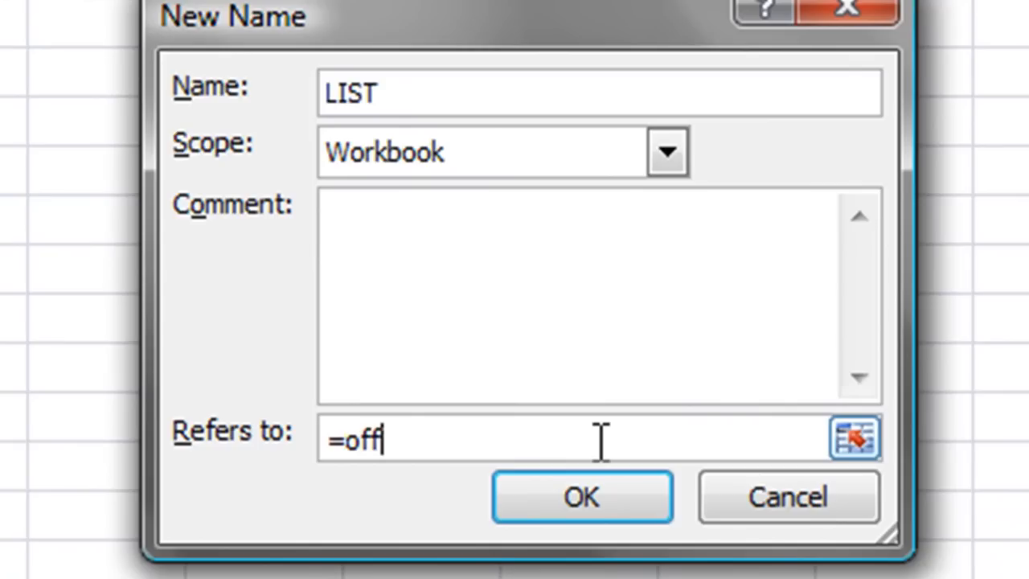
pyautogui.write('set(Sheet1!$G$1')
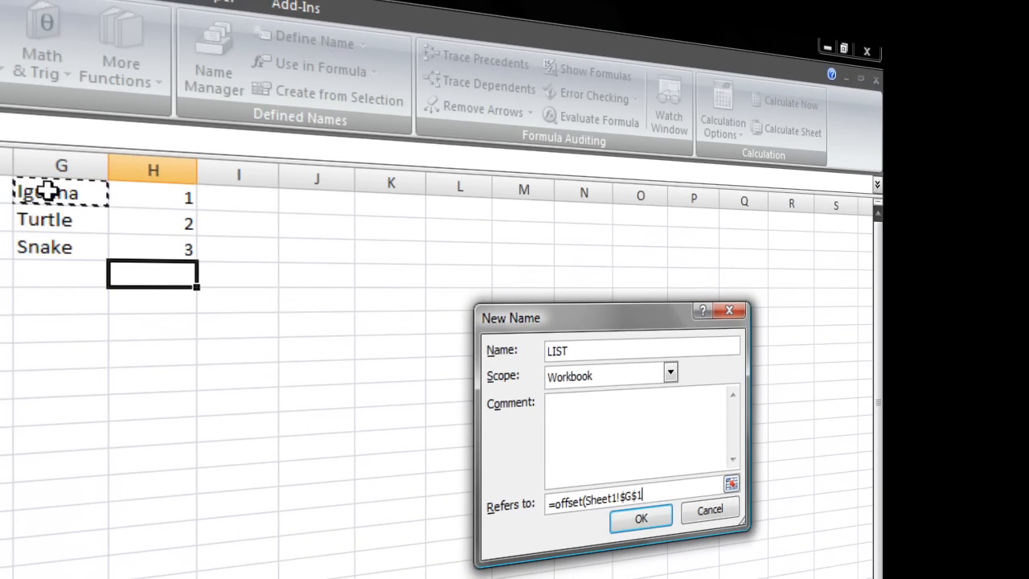
pyautogui.write(',0')
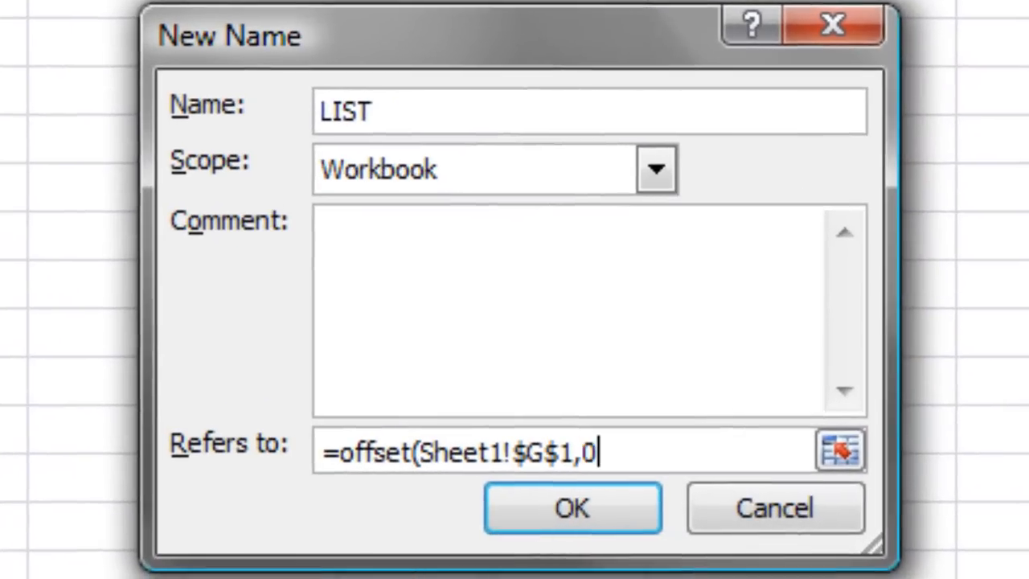
pyautogui.write(',0')
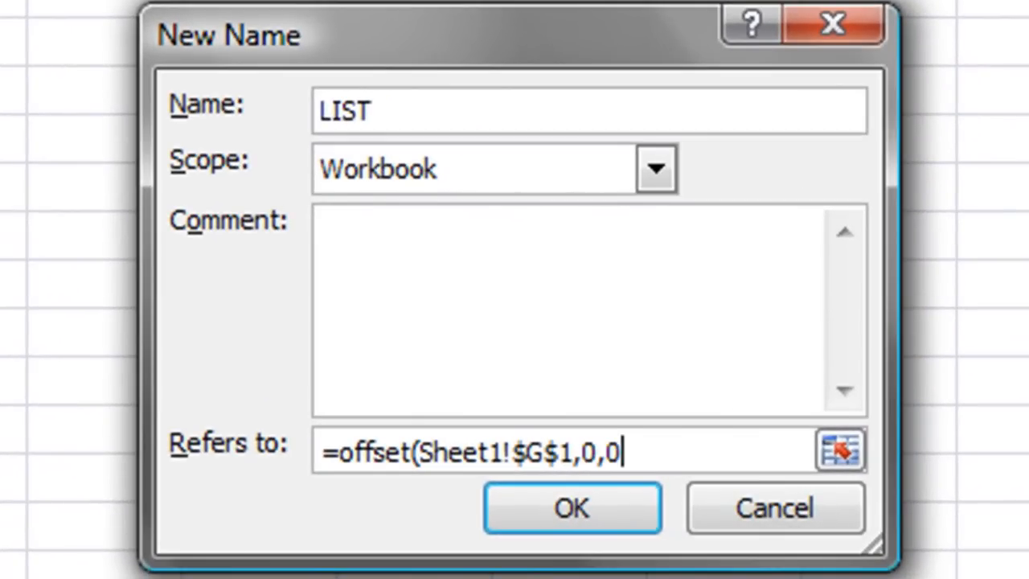
pyautogui.write(',')
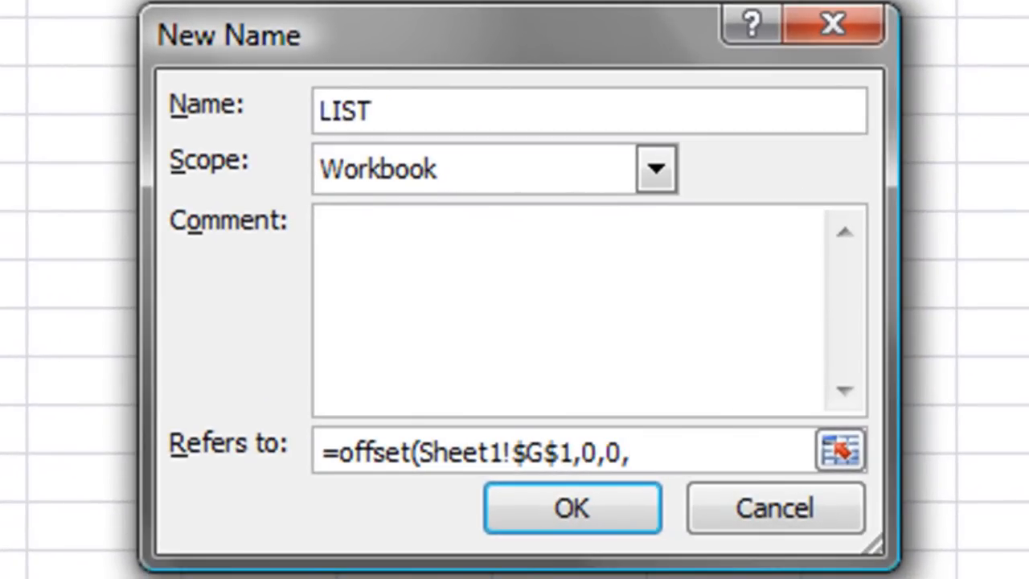
pyautogui.write('conta')
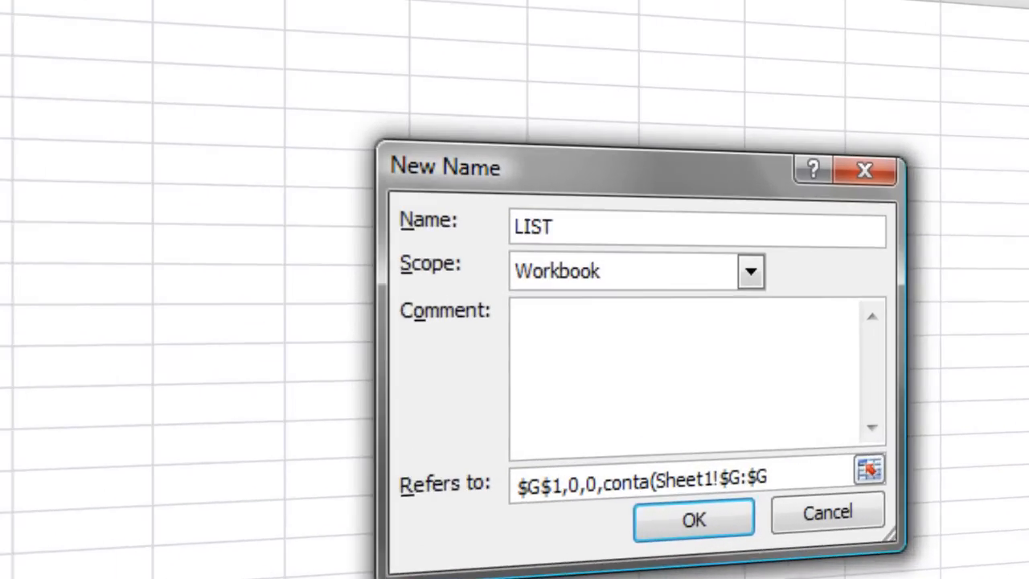
pyautogui.write('),1)')
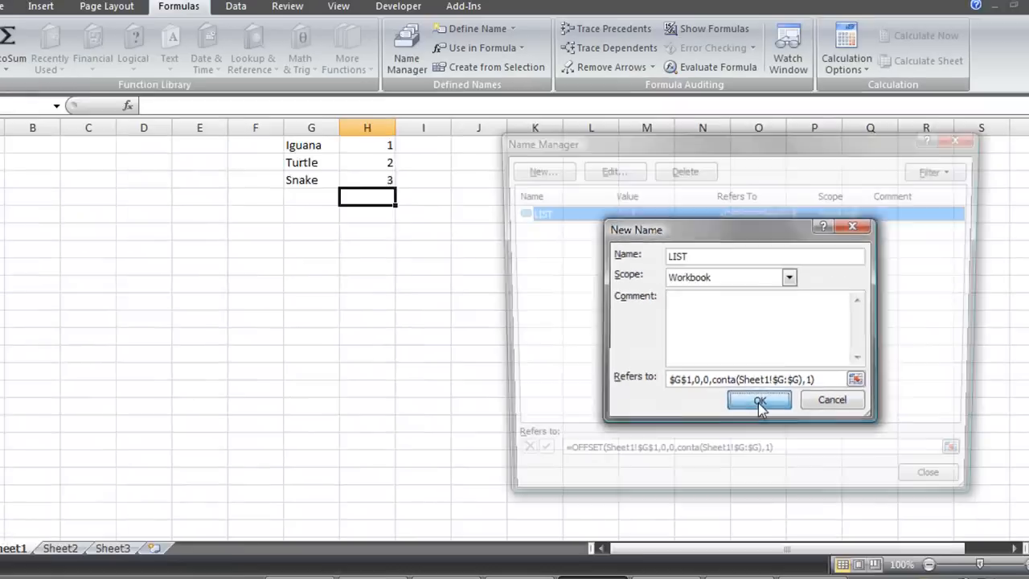
# - Confirm LIST, test =list in column D, review it in Name Manager, then delete the results
pyautogui.click(758, 400)
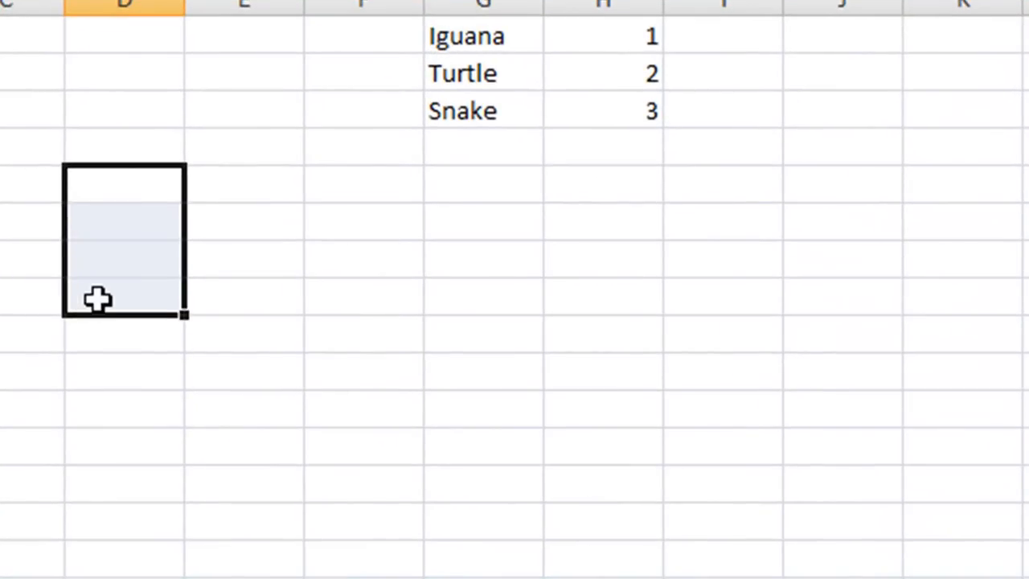
pyautogui.write('=lis')
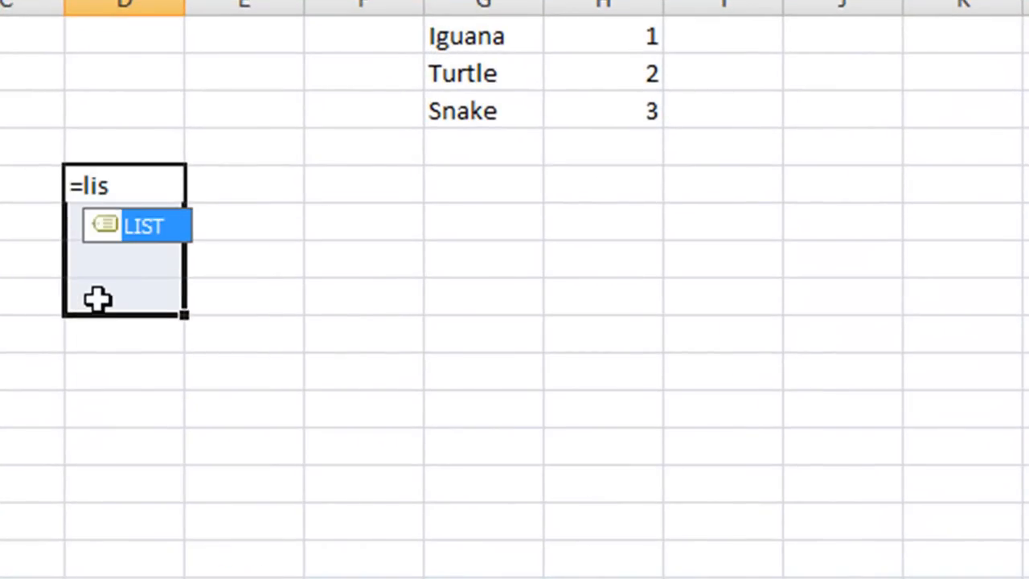
pyautogui.write('t')
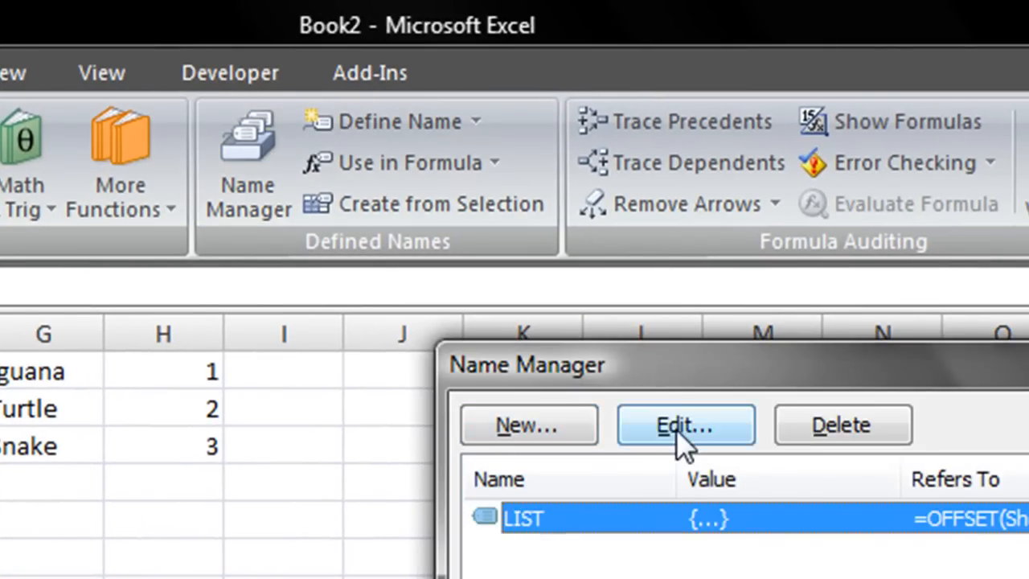
pyautogui.click(685, 425)
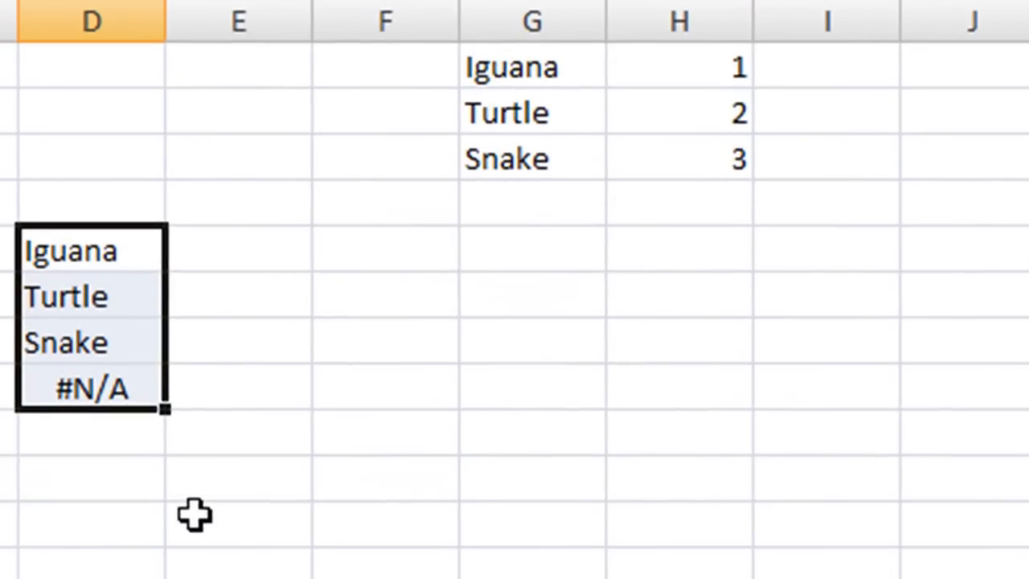
pyautogui.press('Delete')
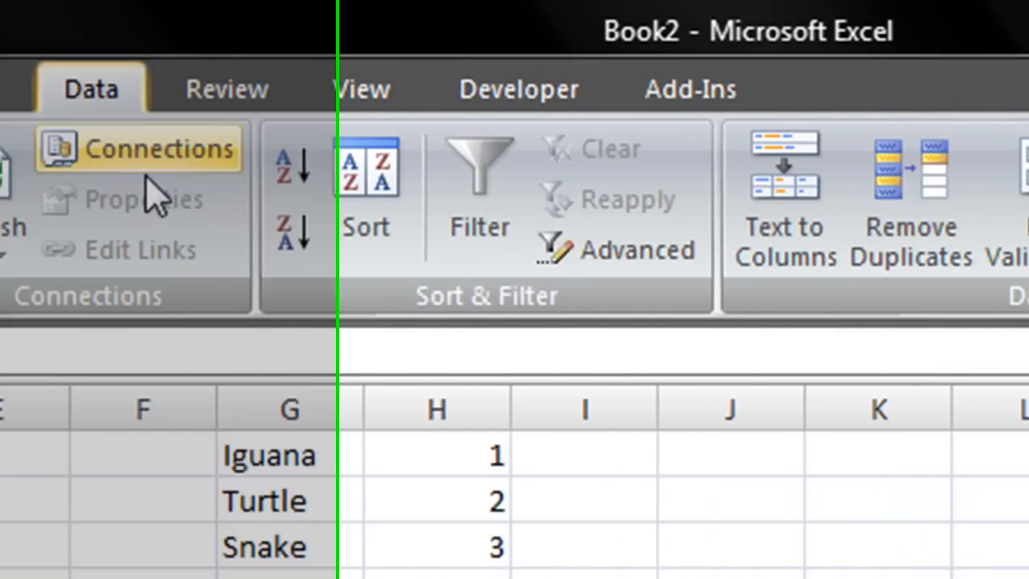
# - Add List data validation to A1 with source =list
pyautogui.click(625, 112)
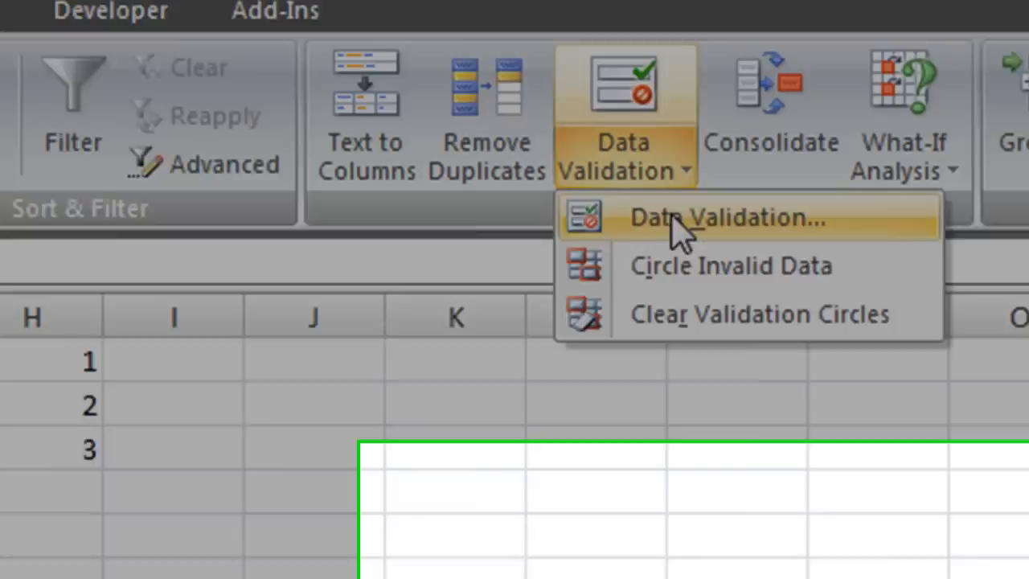
pyautogui.click(722, 216)
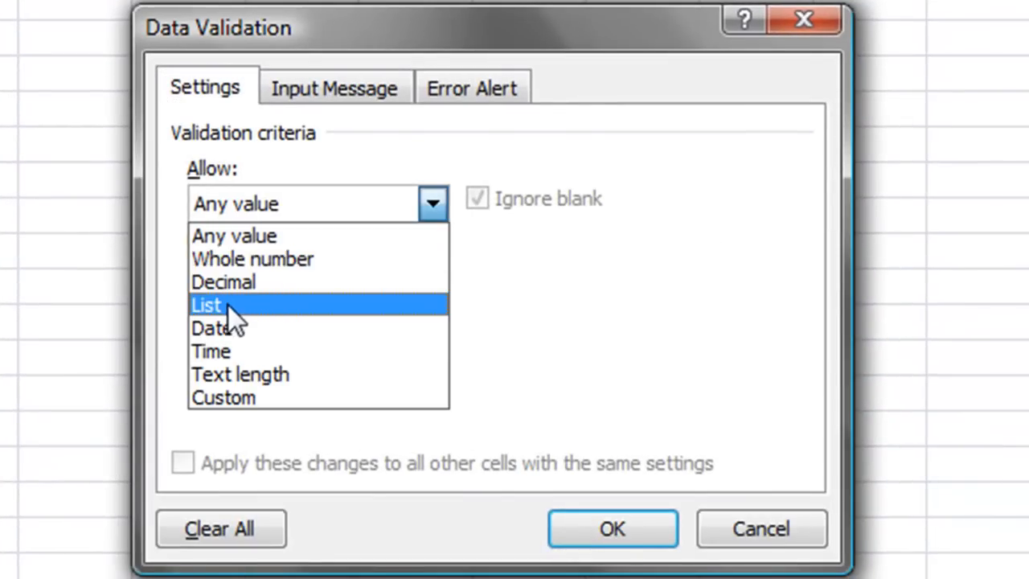
pyautogui.click(207, 305)
pyautogui.write('=list')
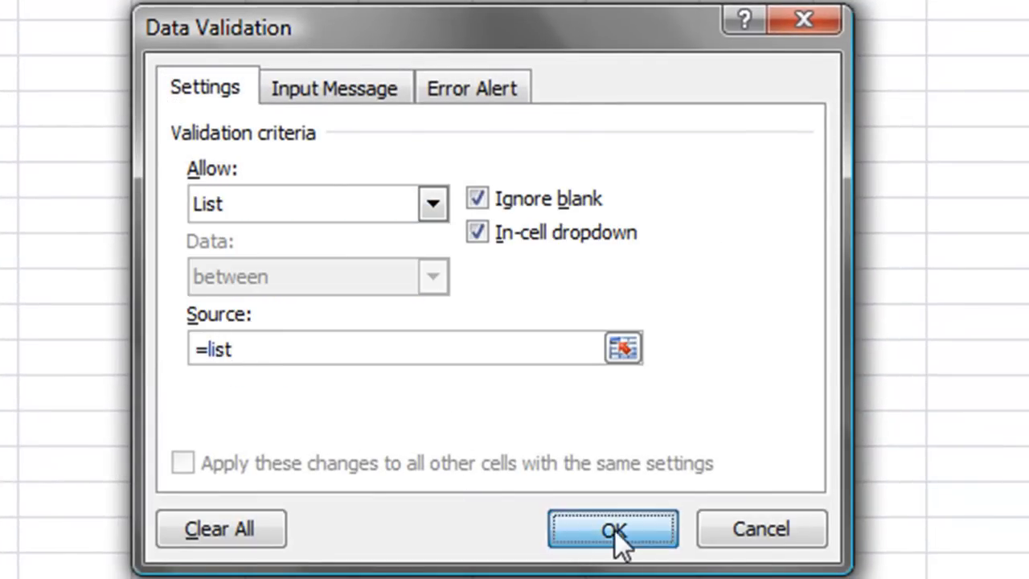
pyautogui.click(613, 530)
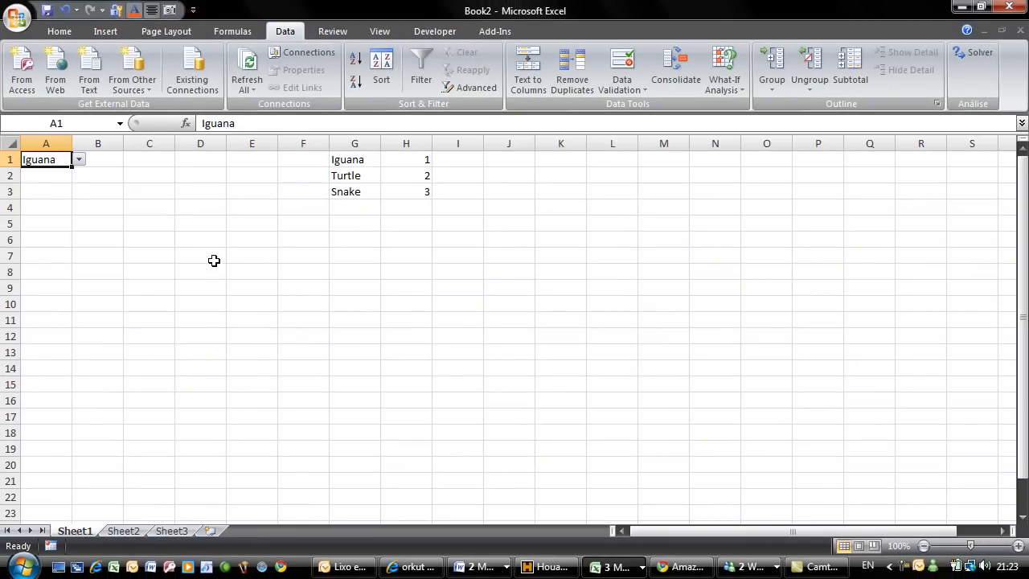
# - Enter =VLOOKUP($A$1,$G$1:$H$11,2,0) in a column D cell, returning 1 for Iguana
pyautogui.click(200, 240)
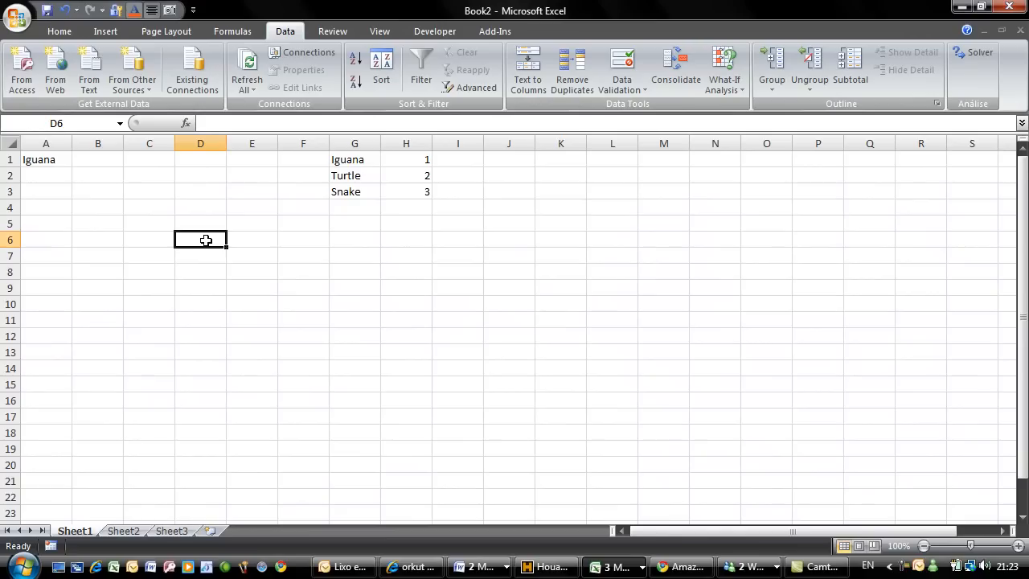
pyautogui.write('=')
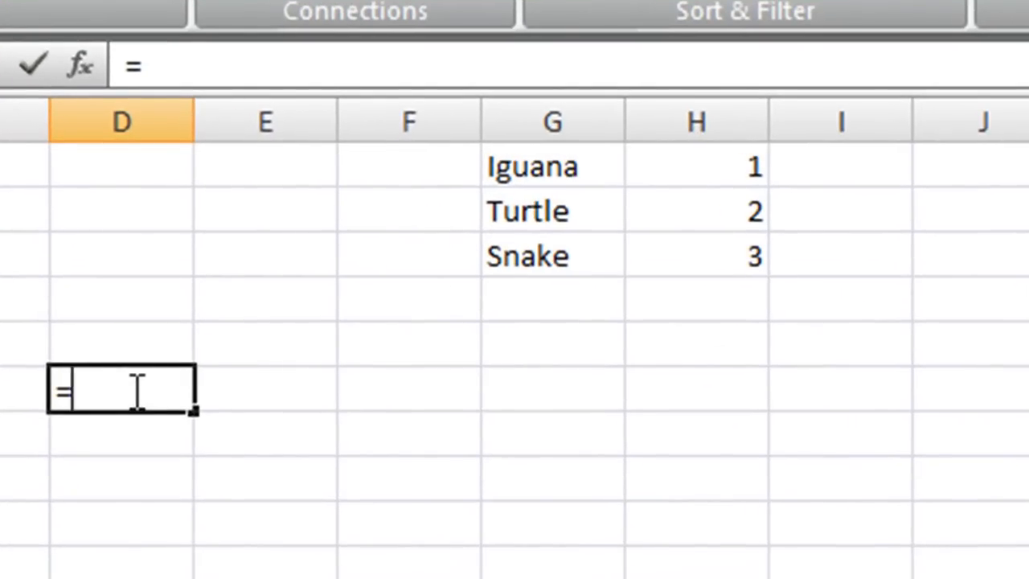
pyautogui.write('v')
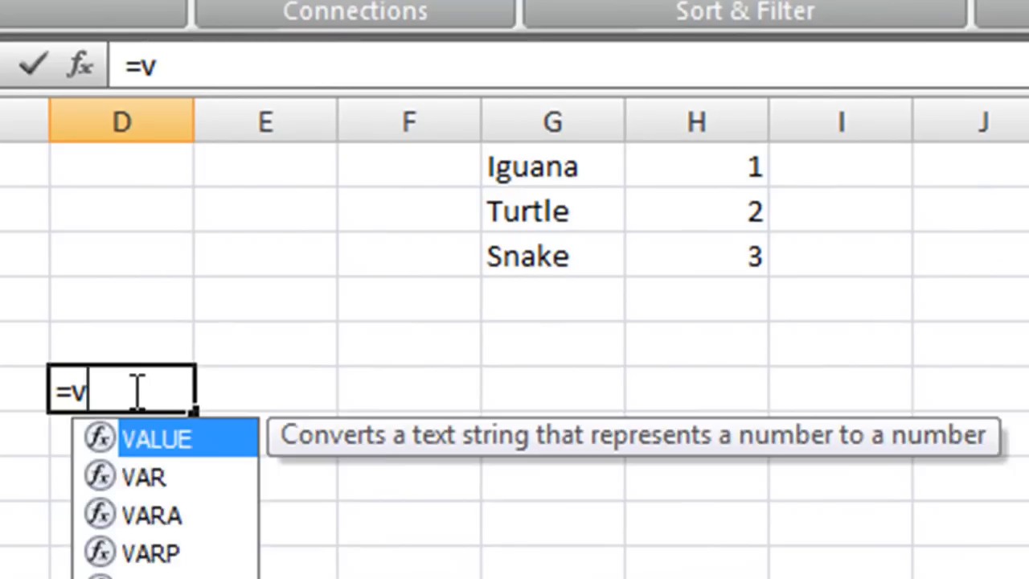
pyautogui.write('lo')
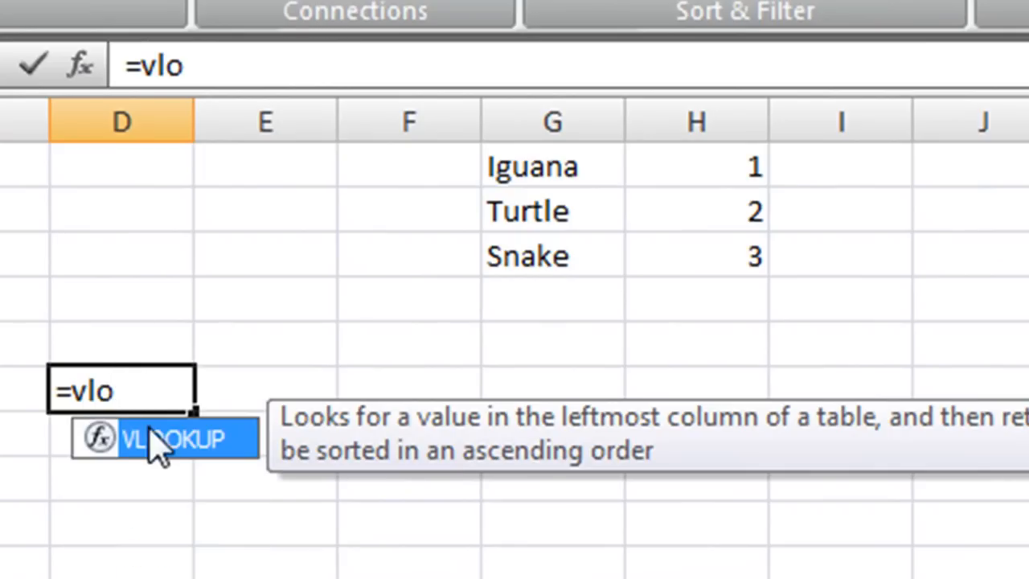
pyautogui.doubleClick(165, 438)
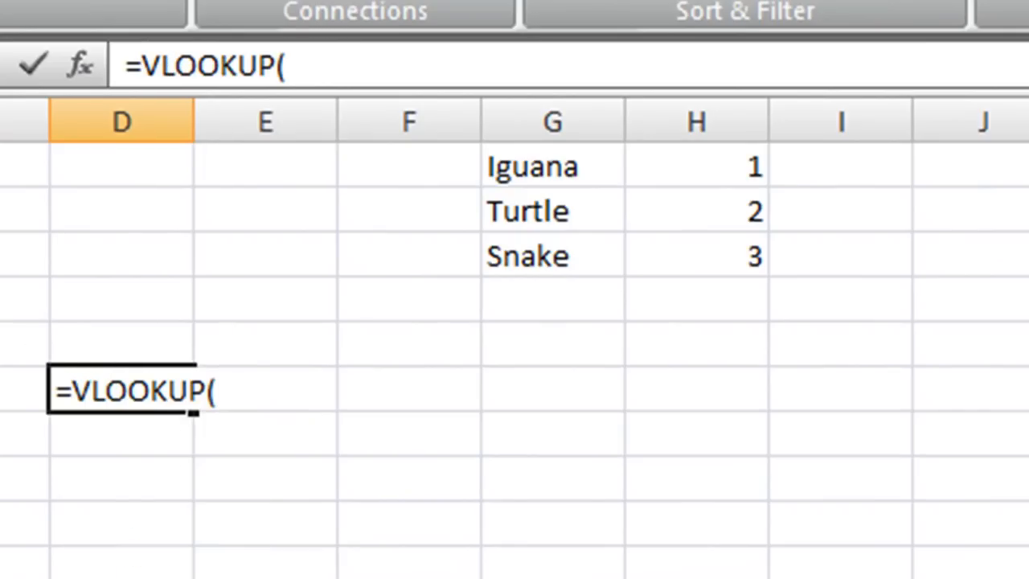
pyautogui.write('A1')
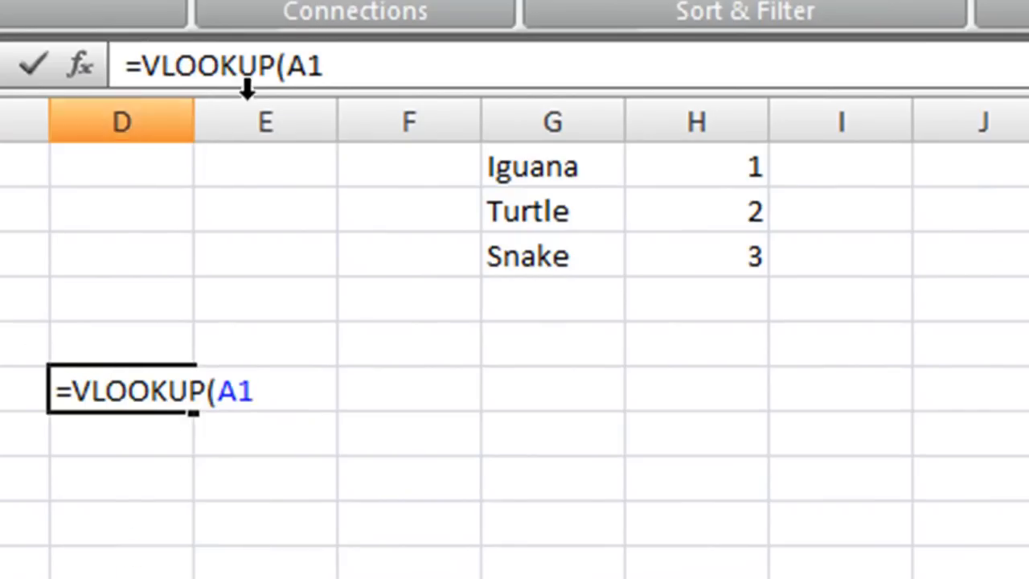
pyautogui.press('f4')
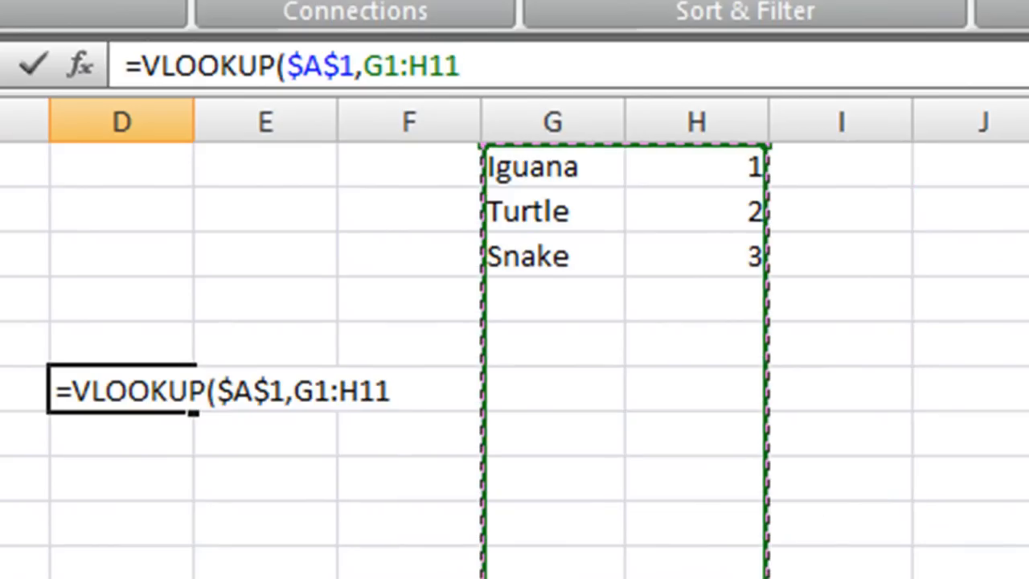
pyautogui.moveTo(468, 211)
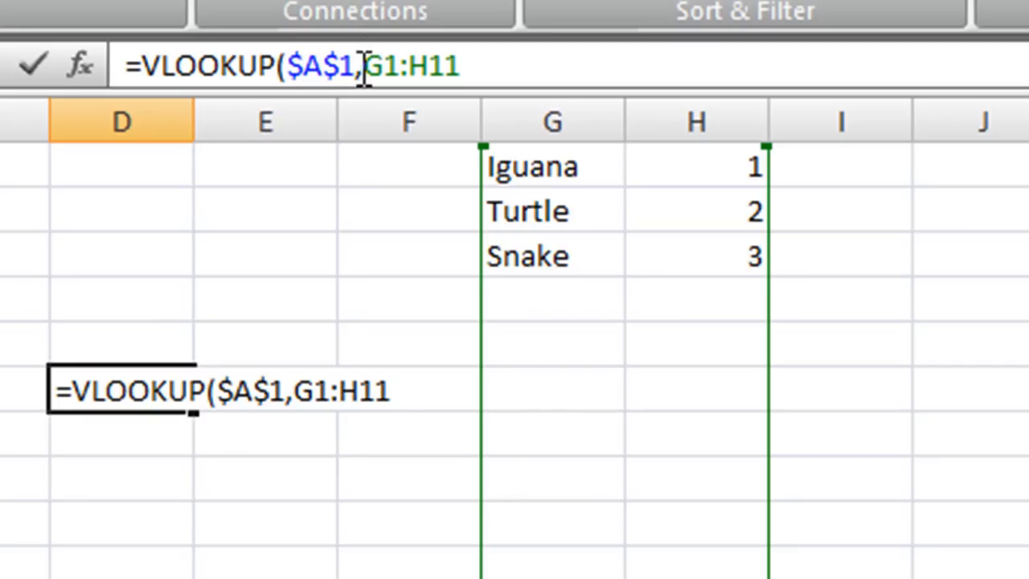
pyautogui.press('f4')
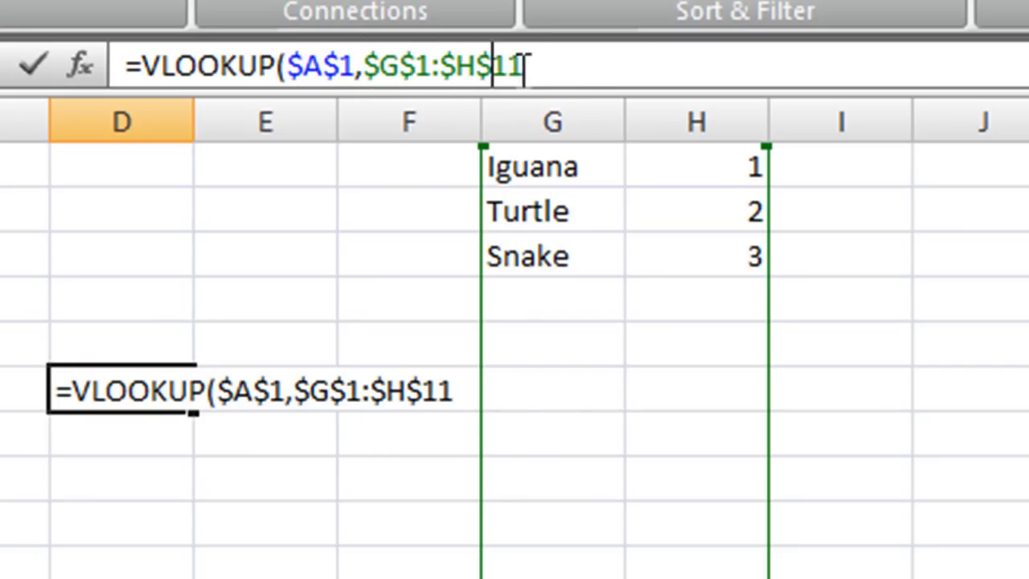
pyautogui.write(',')
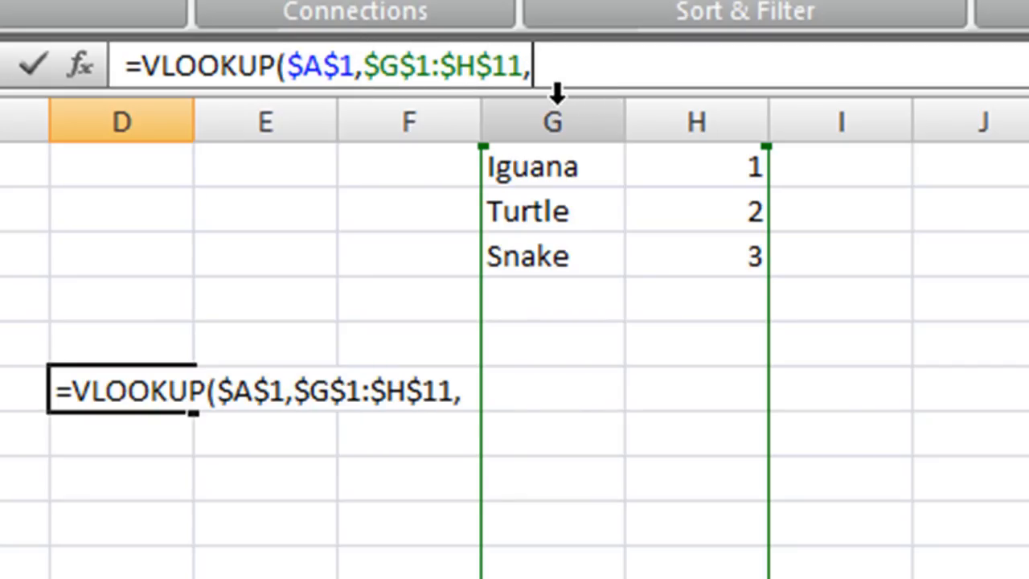
pyautogui.write('2,')
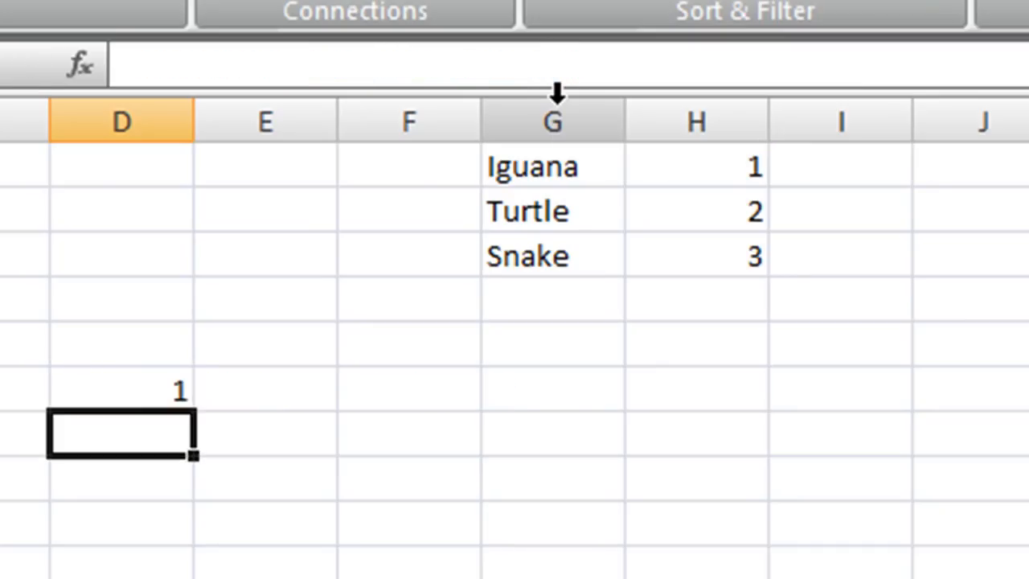
pyautogui.click(120, 392)
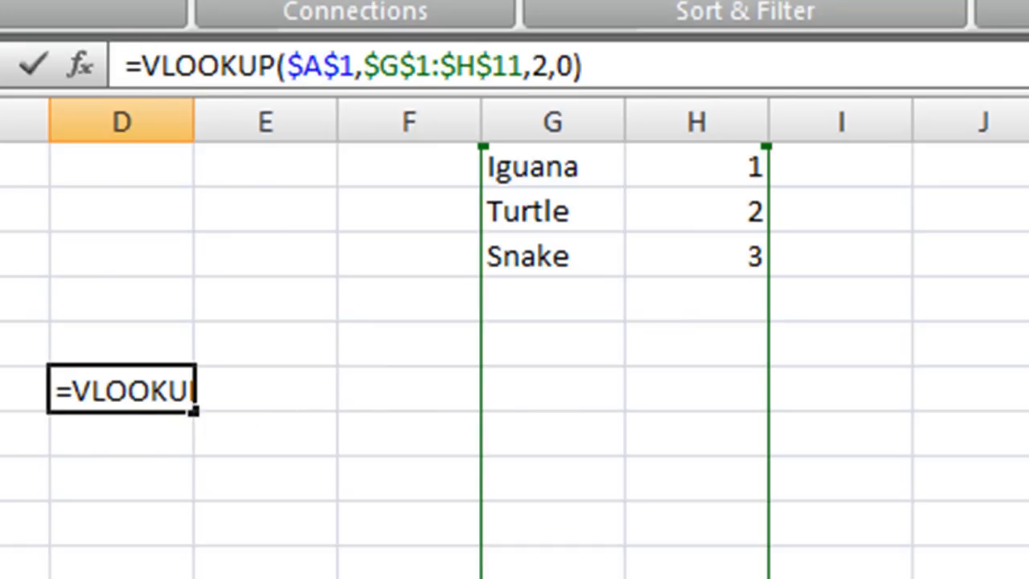
# - Change the column D formula to ="Sheet2!$A$"&VLOOKUP($A$1,$G$1:$H$11,2,0)
pyautogui.write('="Sheet2')
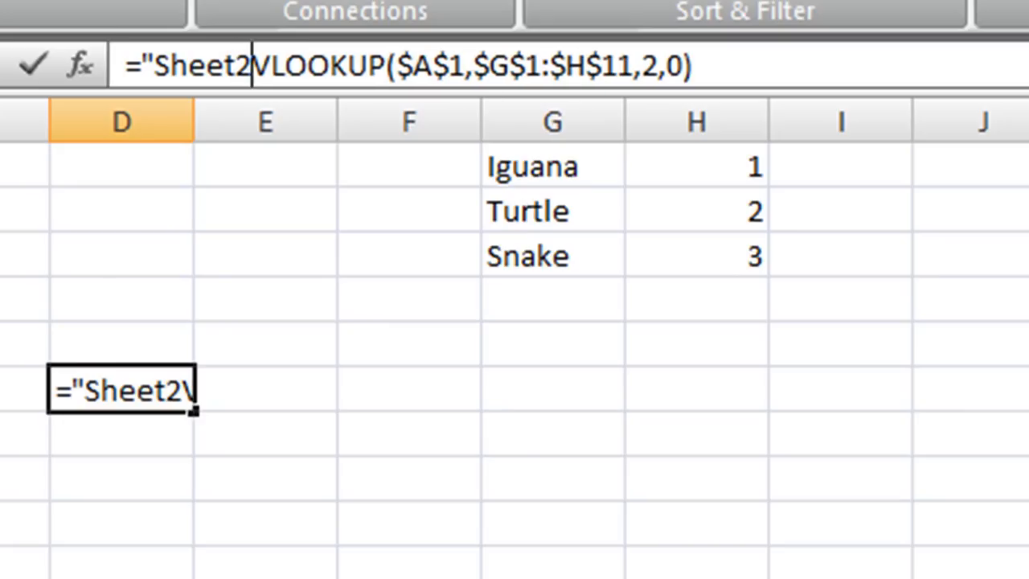
pyautogui.write('!$A$')
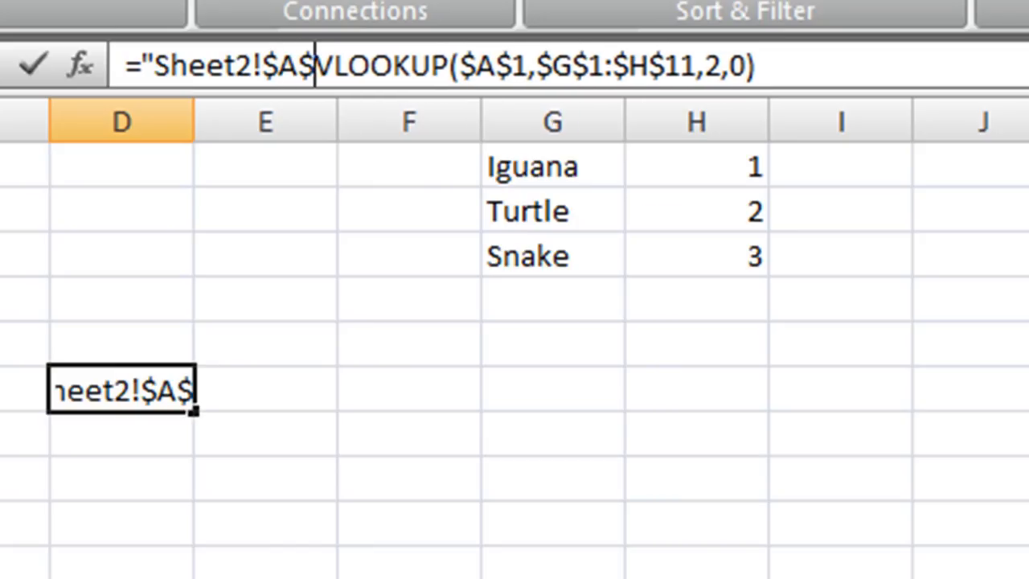
pyautogui.write('"&')
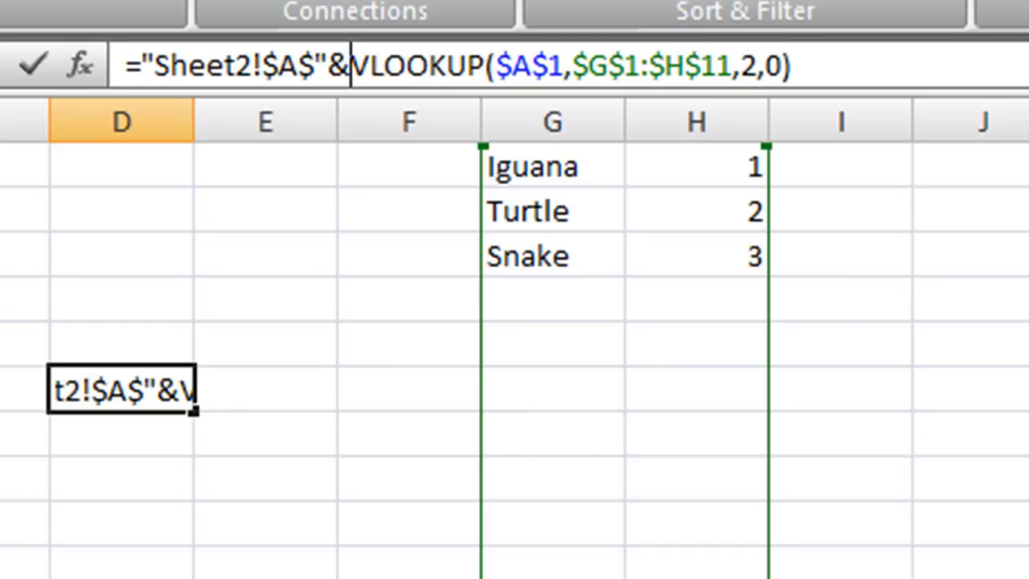
pyautogui.press('Return')
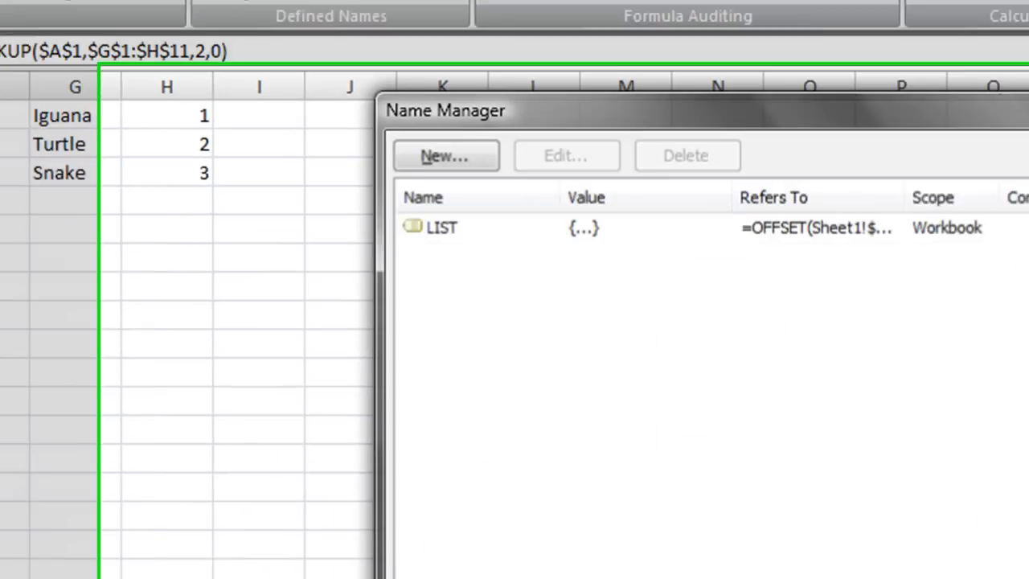
# - Define the workbook name IMAGE as INDIRECT of the Sheet2 address VLOOKUP
pyautogui.click(444, 155)
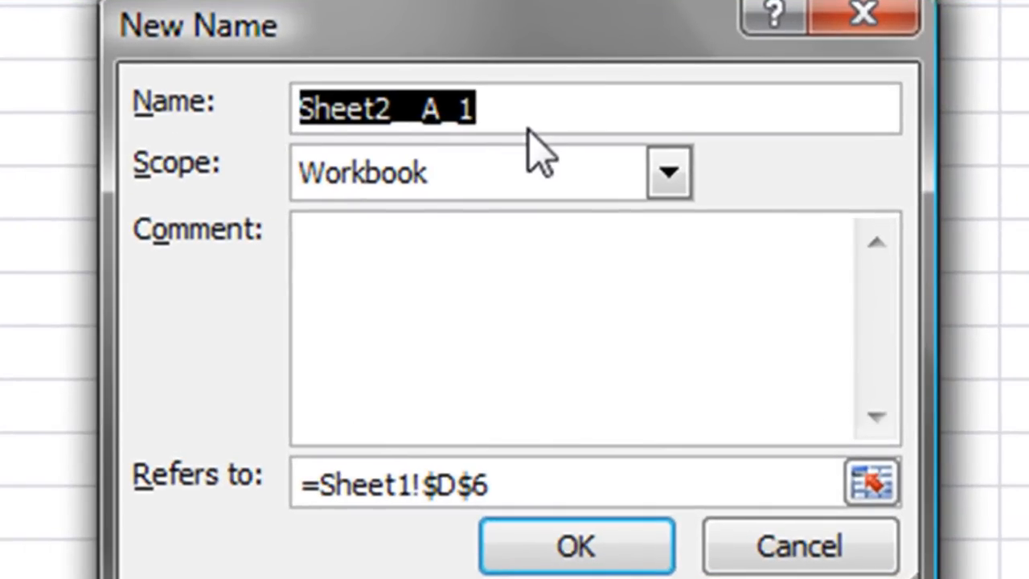
pyautogui.write('IMAGE')
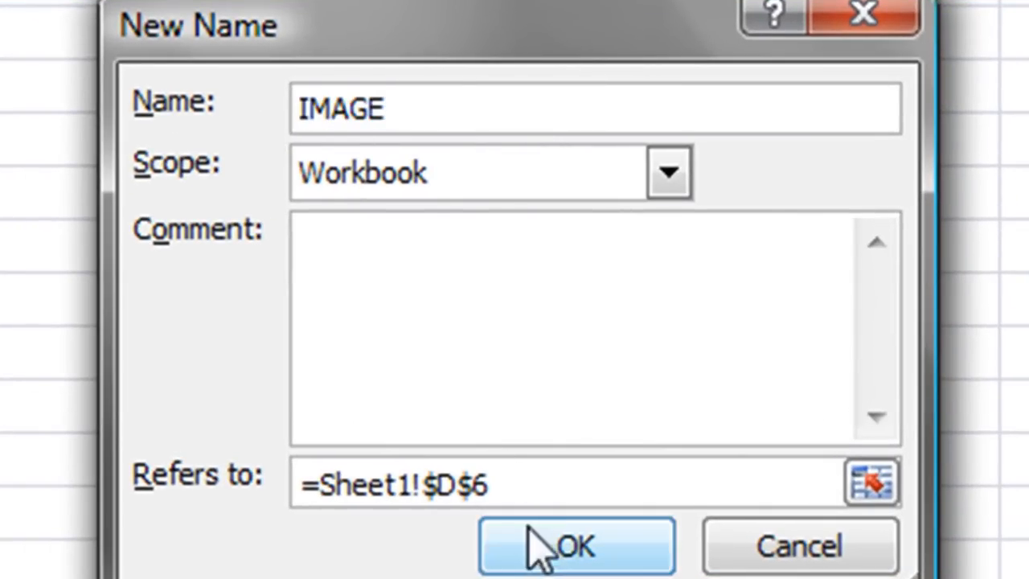
pyautogui.write('VLOOKUP($A$1,$G$1:$H$11,2,0)')
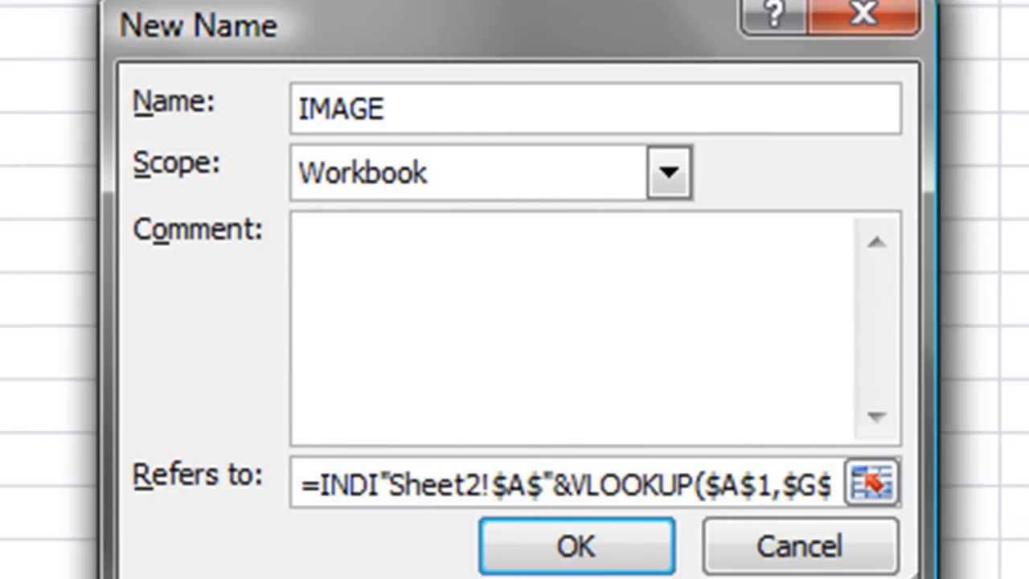
pyautogui.write('RECT')
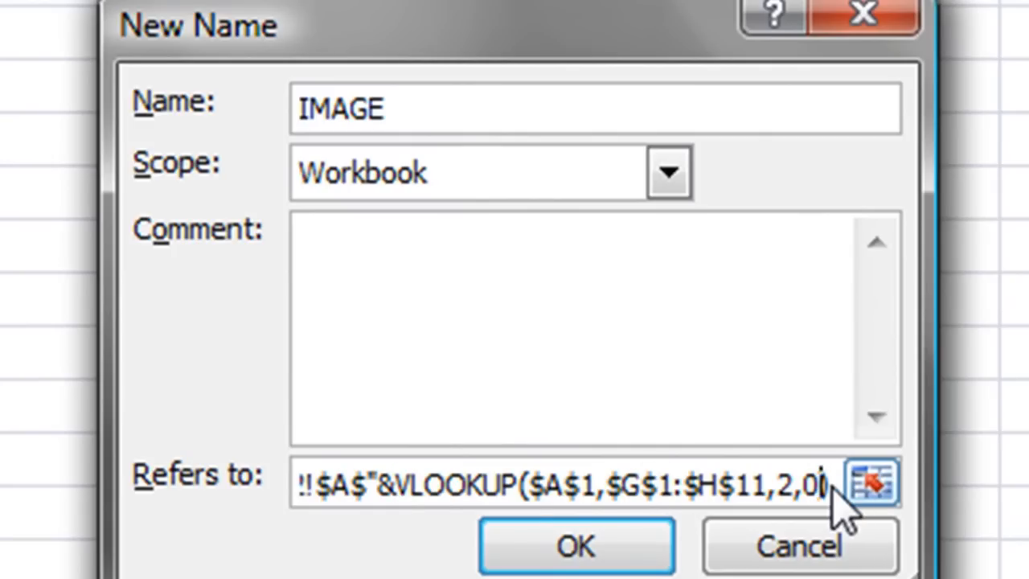
pyautogui.moveTo(800, 545)
pyautogui.write(')')
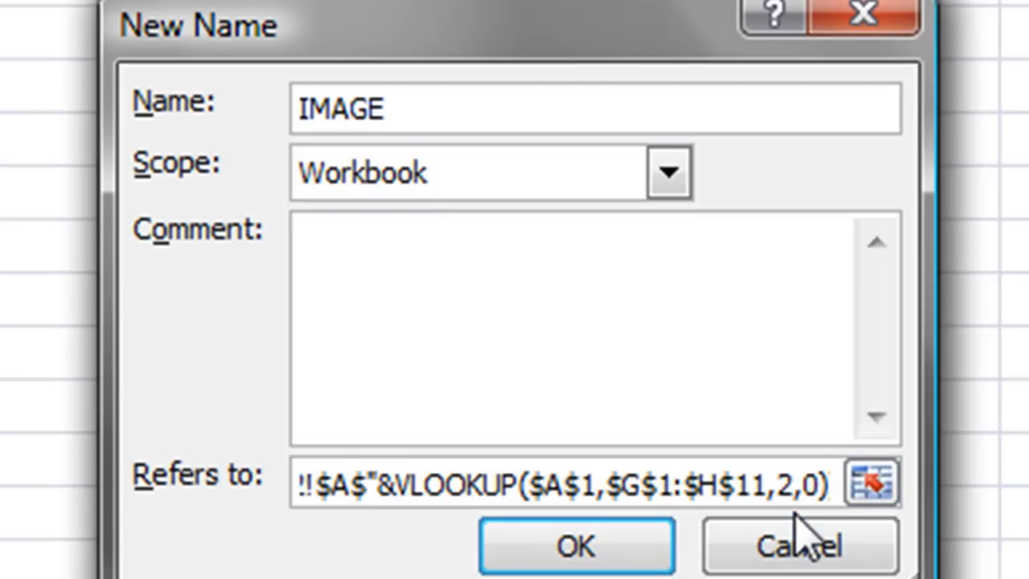
pyautogui.click(576, 547)
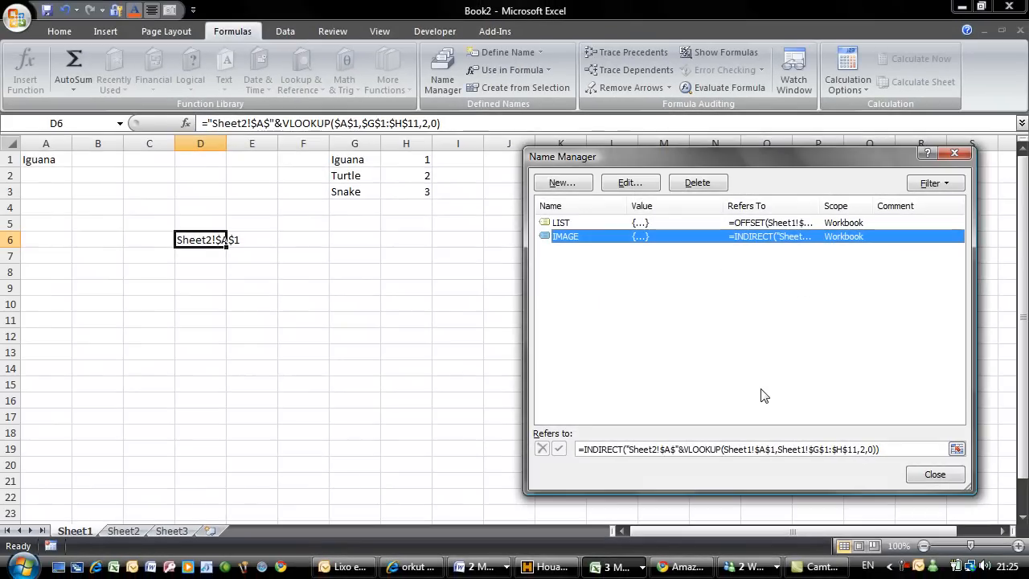
# - Close Name Manager and clear the helper formula from D6
pyautogui.click(935, 473)
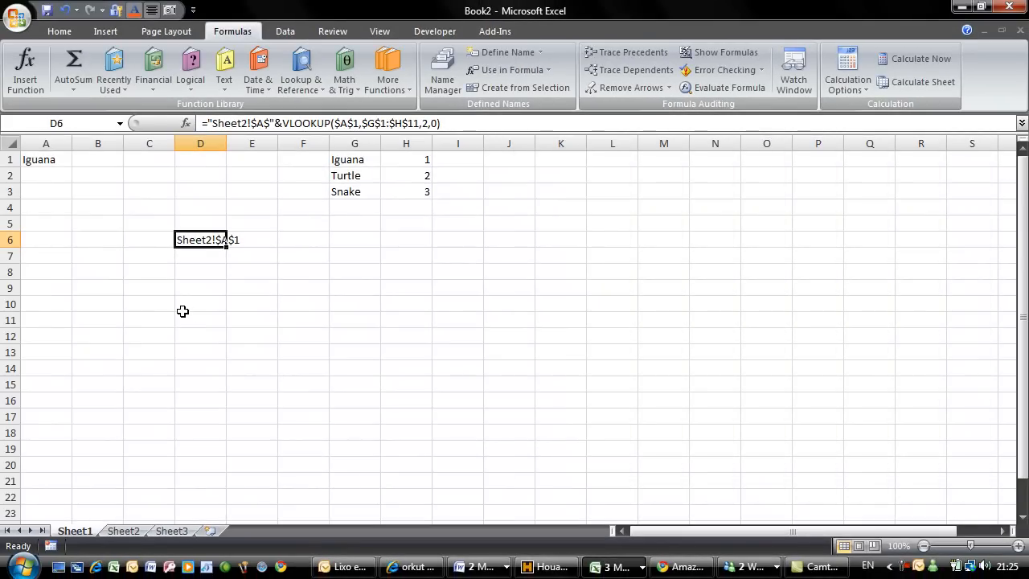
pyautogui.press('Delete')
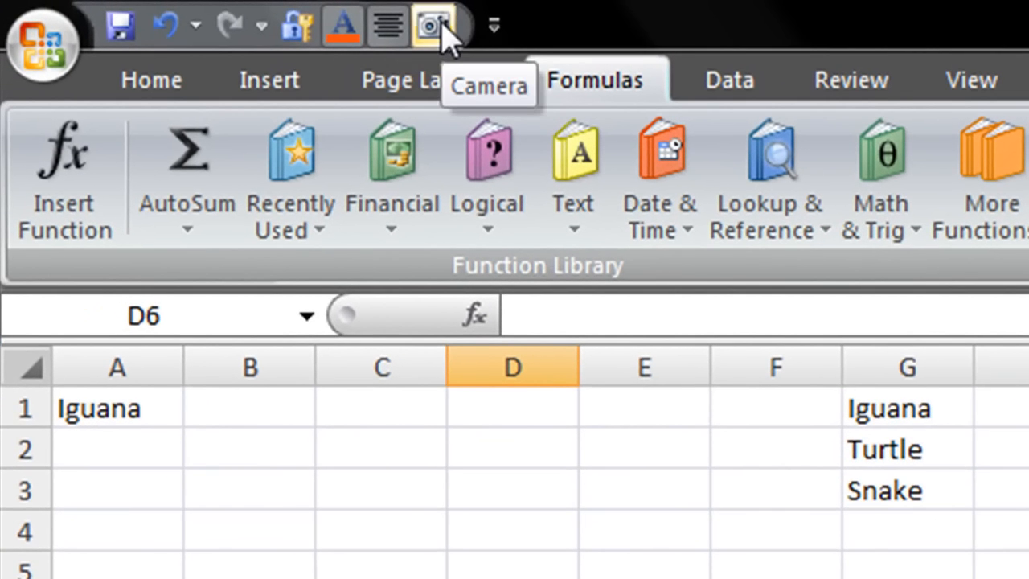
pyautogui.click(41, 44)
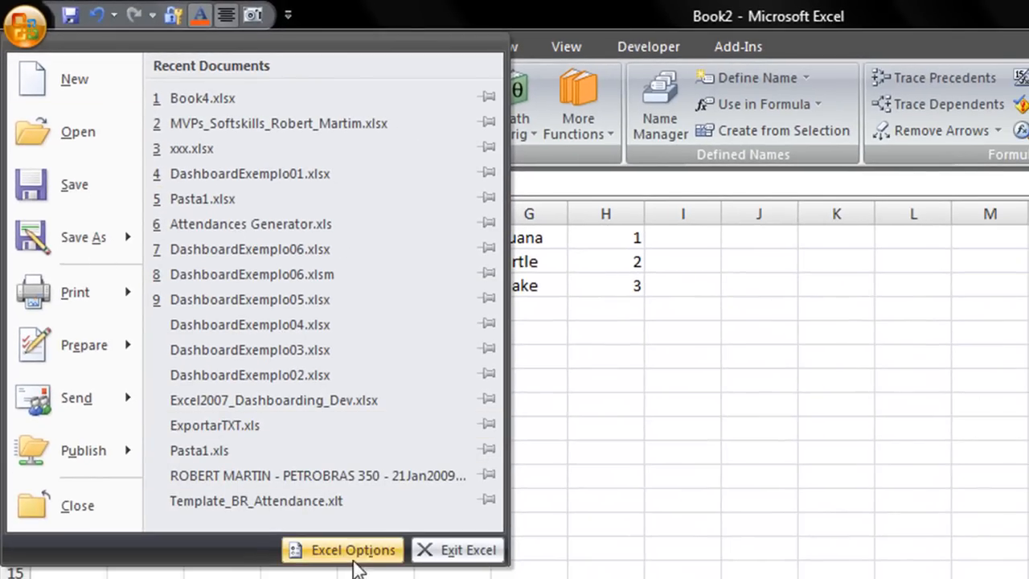
# - Add the Camera command from Commands Not in the Ribbon to the quick-access toolbar
pyautogui.click(352, 551)
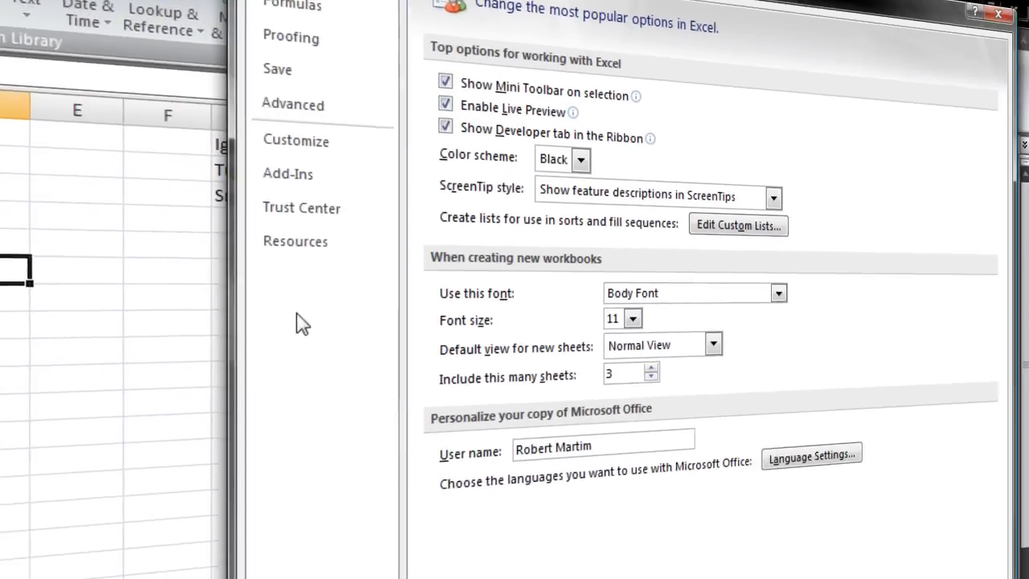
pyautogui.click(296, 141)
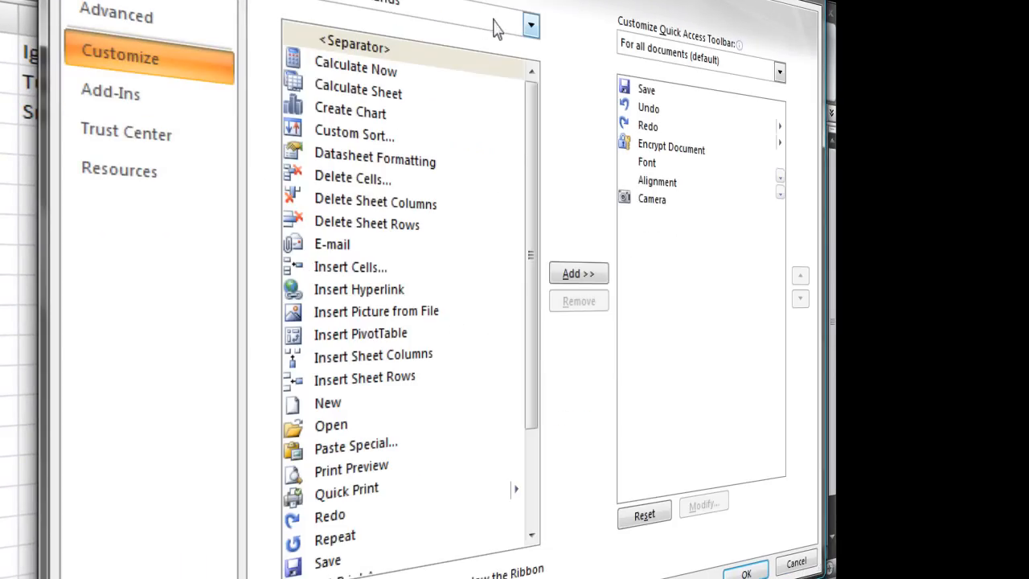
pyautogui.click(530, 25)
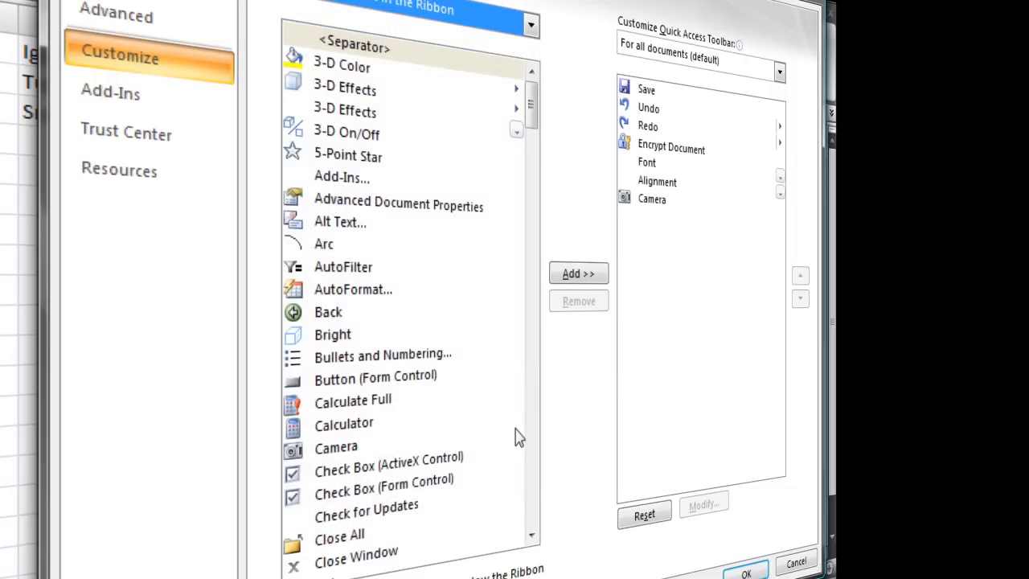
pyautogui.click(335, 447)
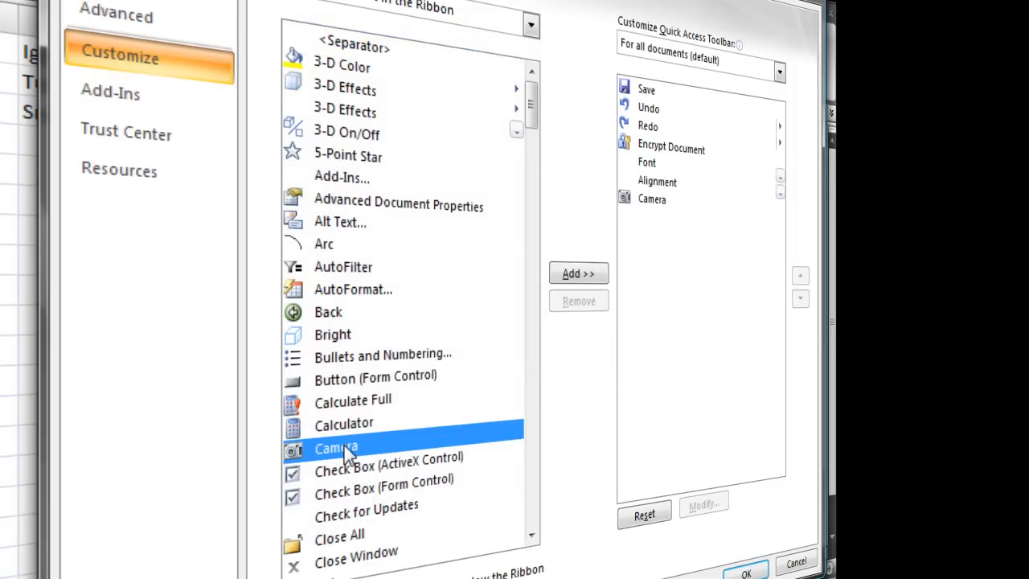
pyautogui.moveTo(579, 273)
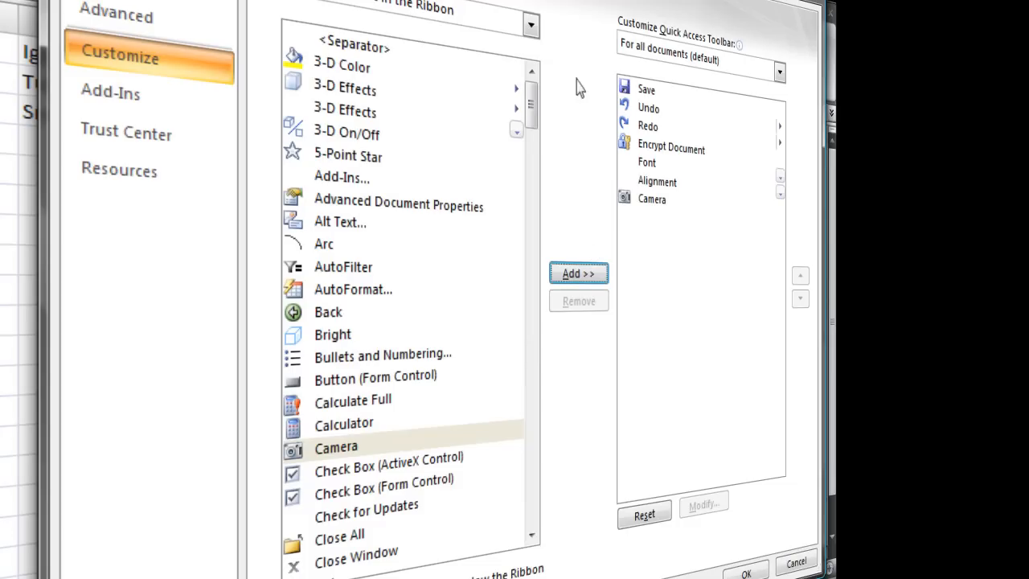
pyautogui.moveTo(379, 358)
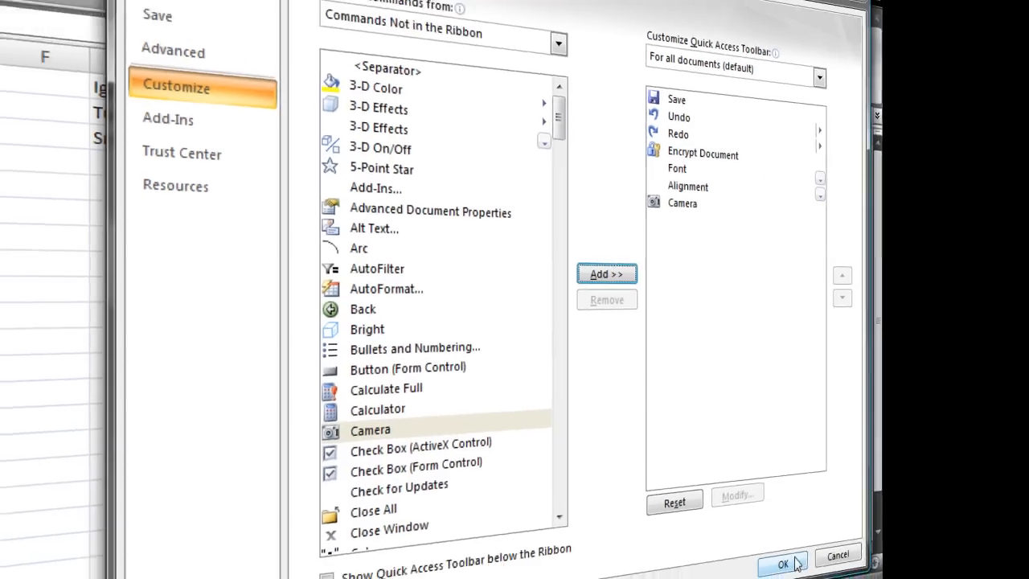
pyautogui.click(783, 565)
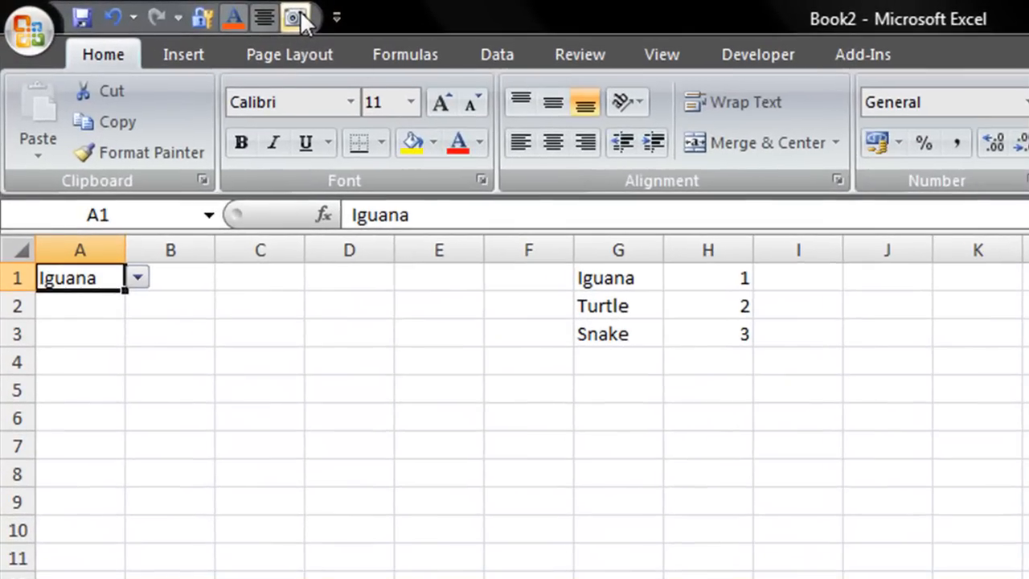
pyautogui.click(294, 17)
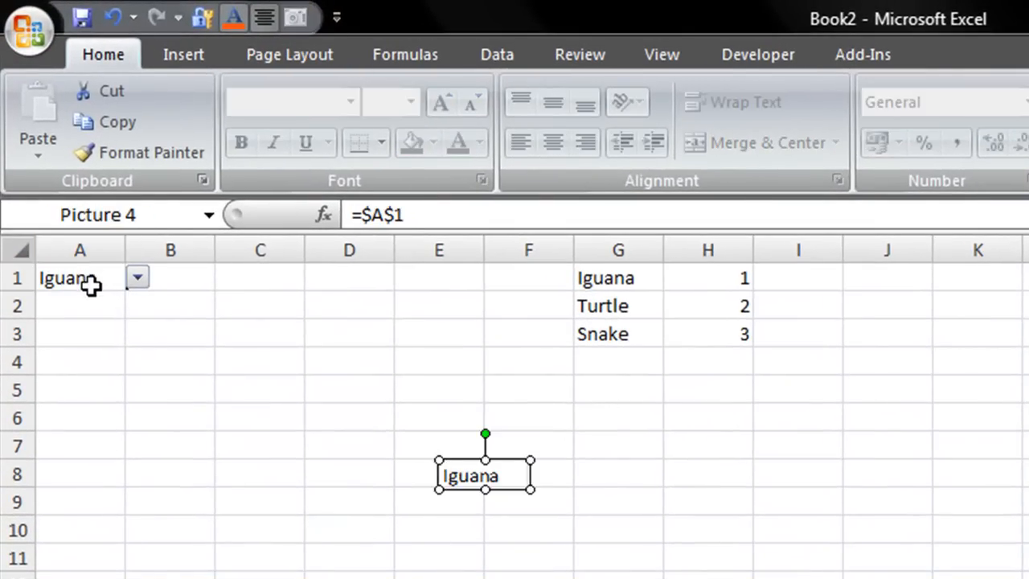
pyautogui.moveTo(364, 509)
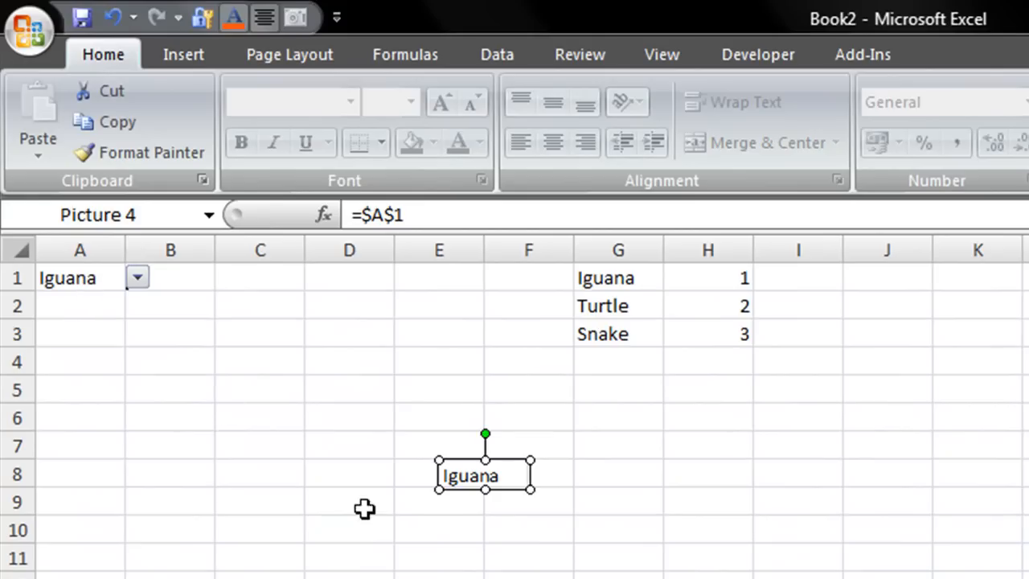
pyautogui.moveTo(420, 509)
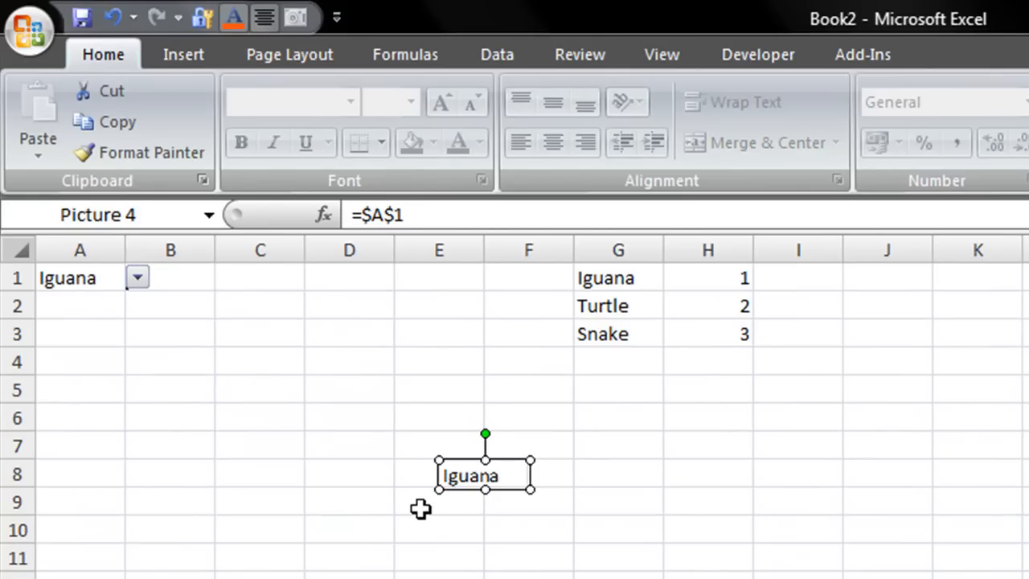
pyautogui.moveTo(378, 215)
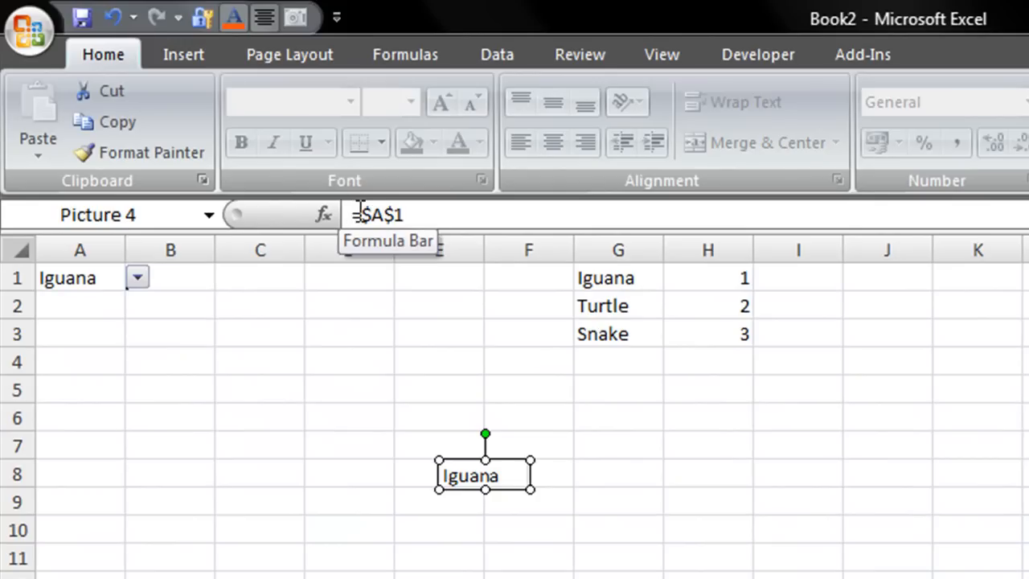
# - Replace the picture's =$A$1 link formula with =IMAGE
pyautogui.click(378, 215)
pyautogui.write('=imge')
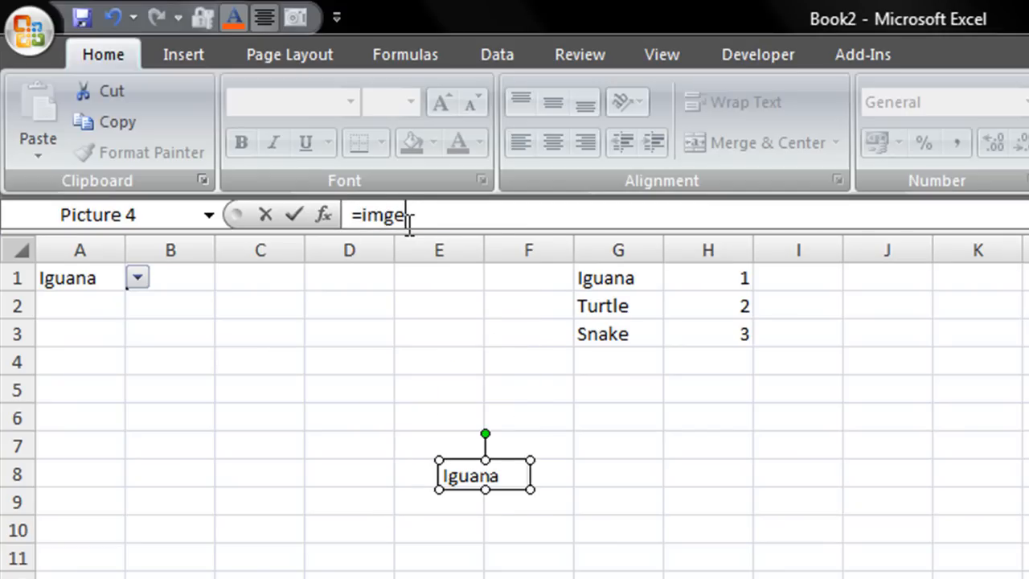
pyautogui.write('a')
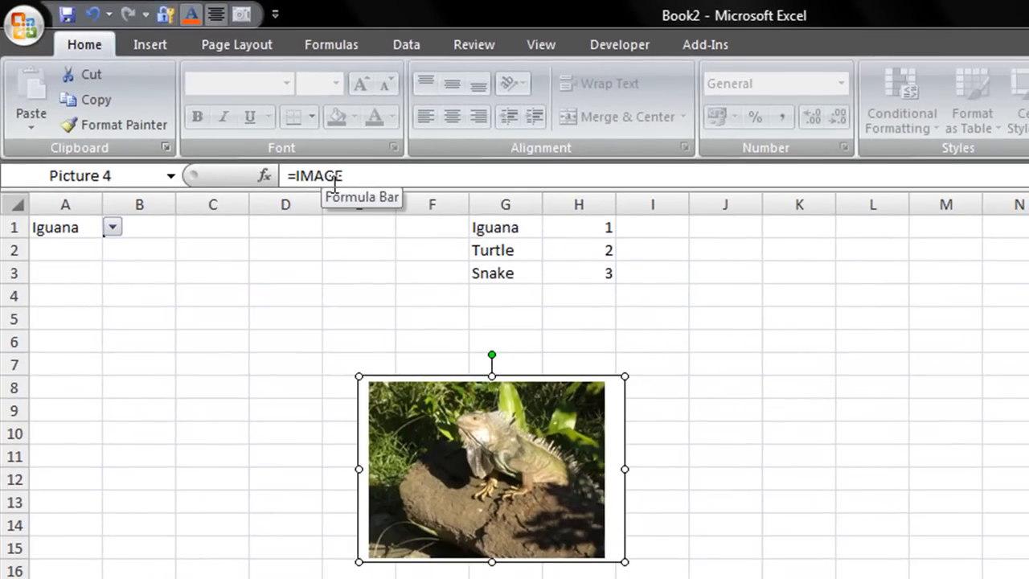
pyautogui.moveTo(603, 429)
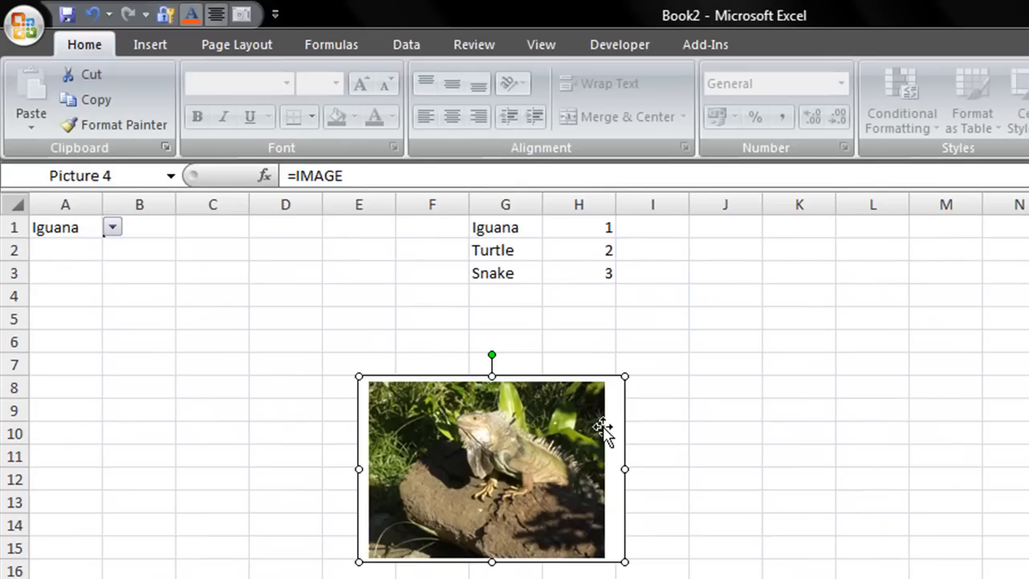
pyautogui.moveTo(610, 414)
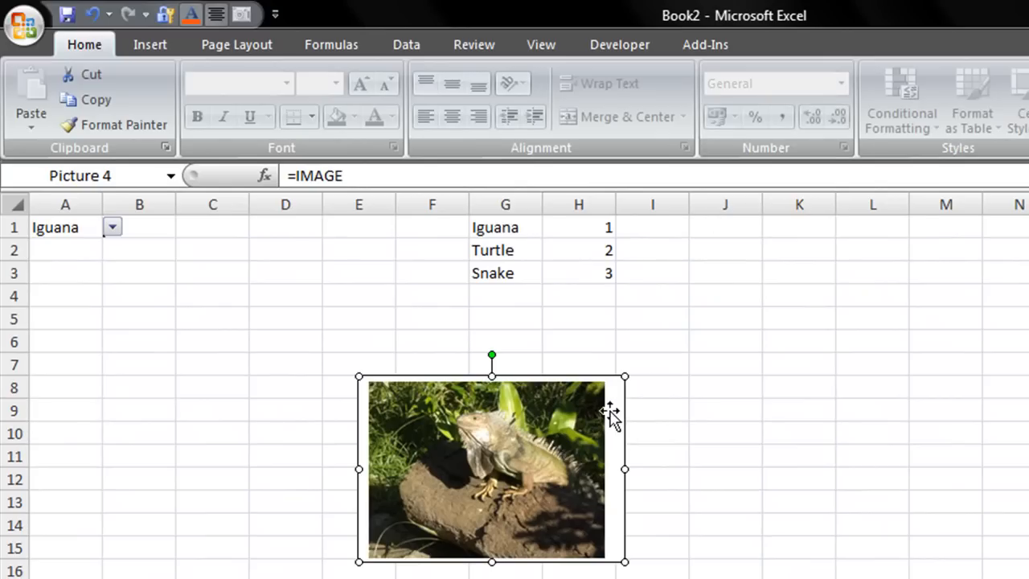
pyautogui.moveTo(366, 414)
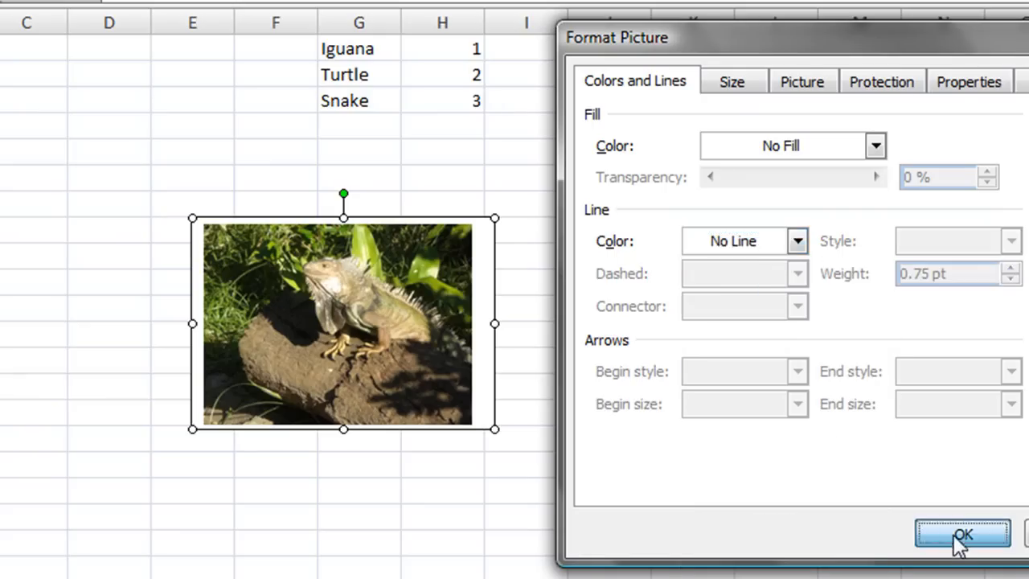
# - Set the iguana picture's Line Color to No Line
pyautogui.click(963, 536)
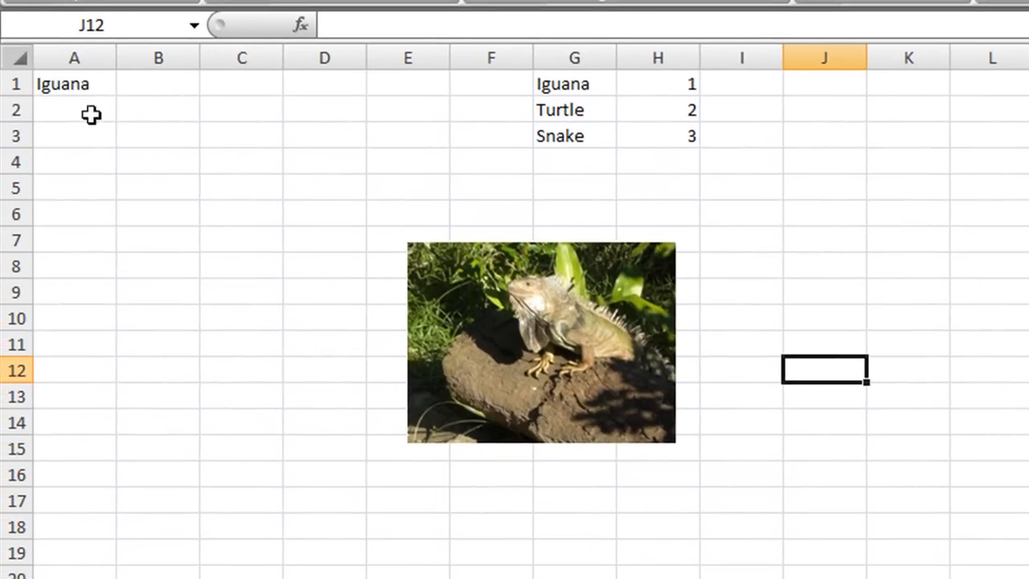
# - Pick Turtle, Snake, then Iguana in A1, and drag the picture to columns K–M
pyautogui.click(128, 82)
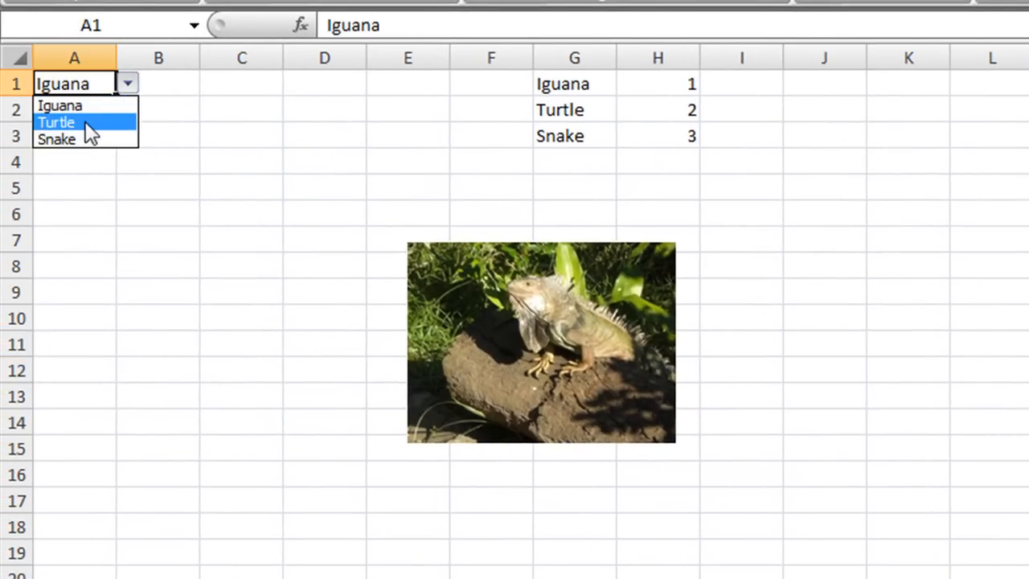
pyautogui.click(57, 122)
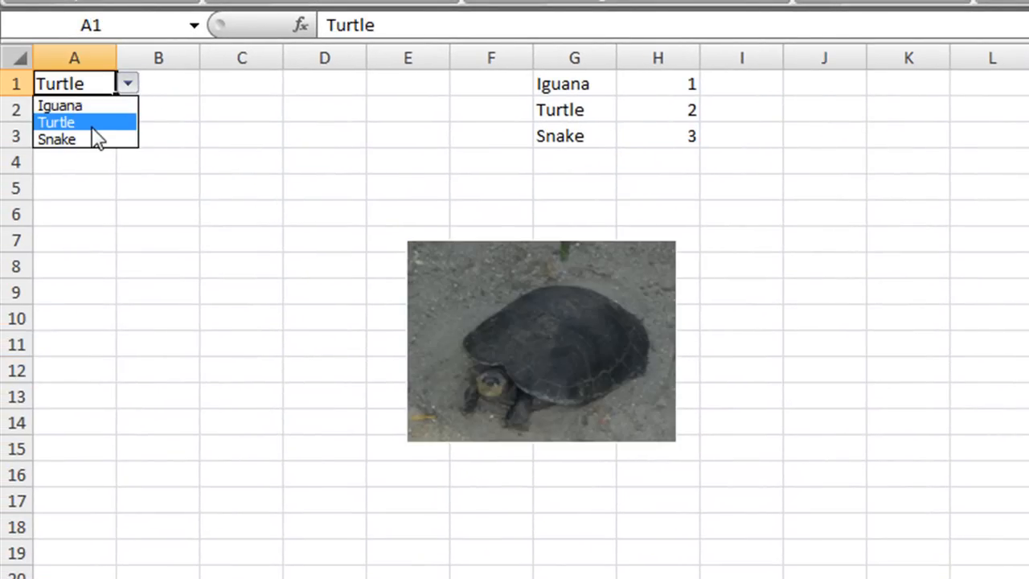
pyautogui.click(56, 138)
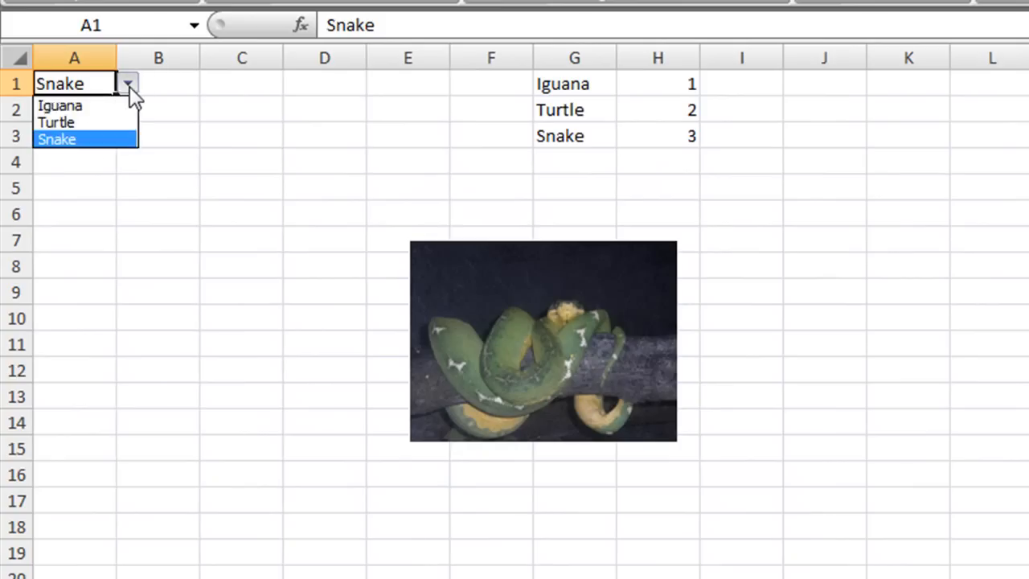
pyautogui.click(61, 105)
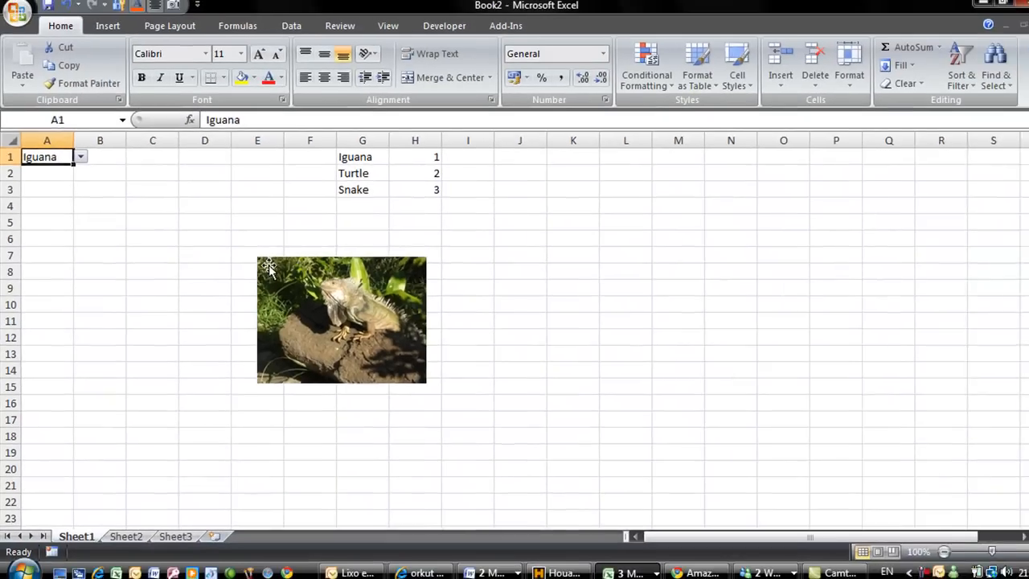
pyautogui.moveTo(341, 320); pyautogui.dragTo(633, 301)
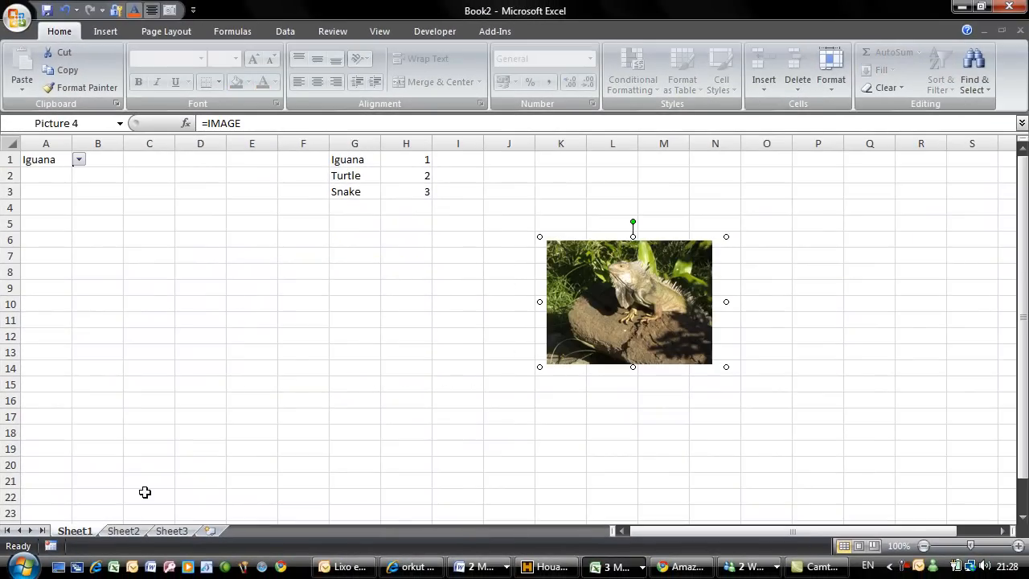
# - On Sheet2, insert the new ground-and-twigs photo beside the stacked animal pictures
pyautogui.click(123, 531)
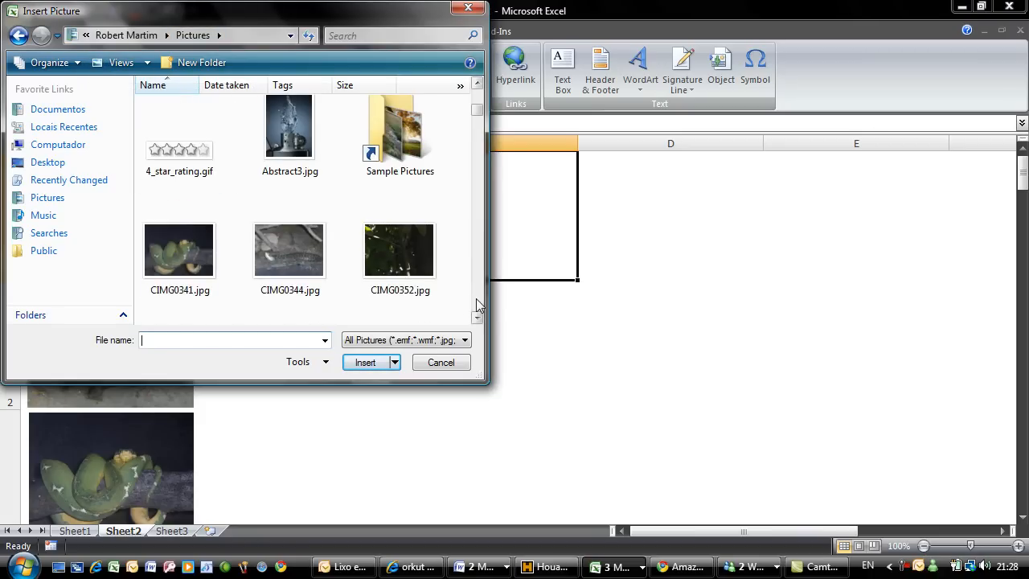
pyautogui.scroll(-3)
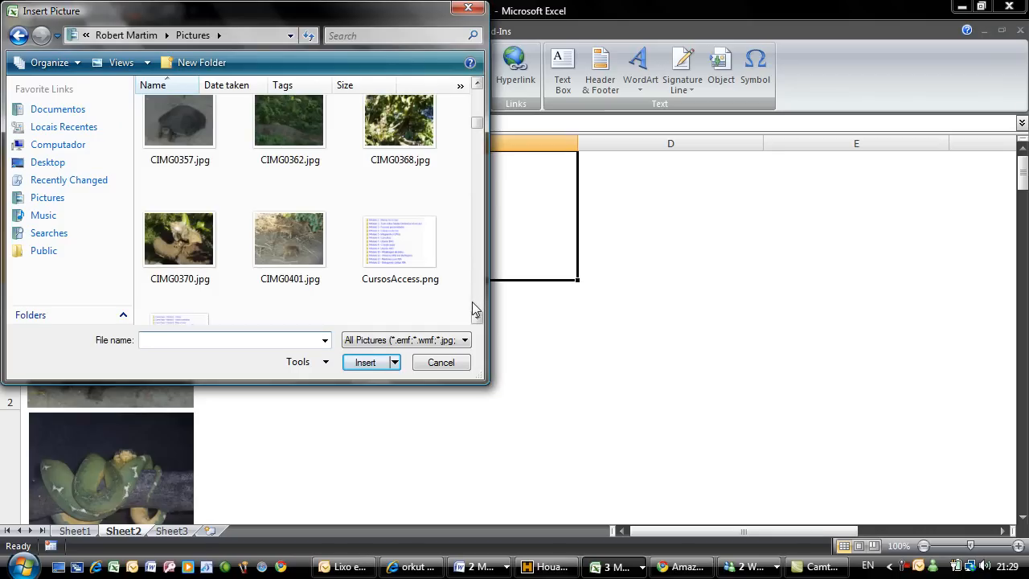
pyautogui.scroll(-3)
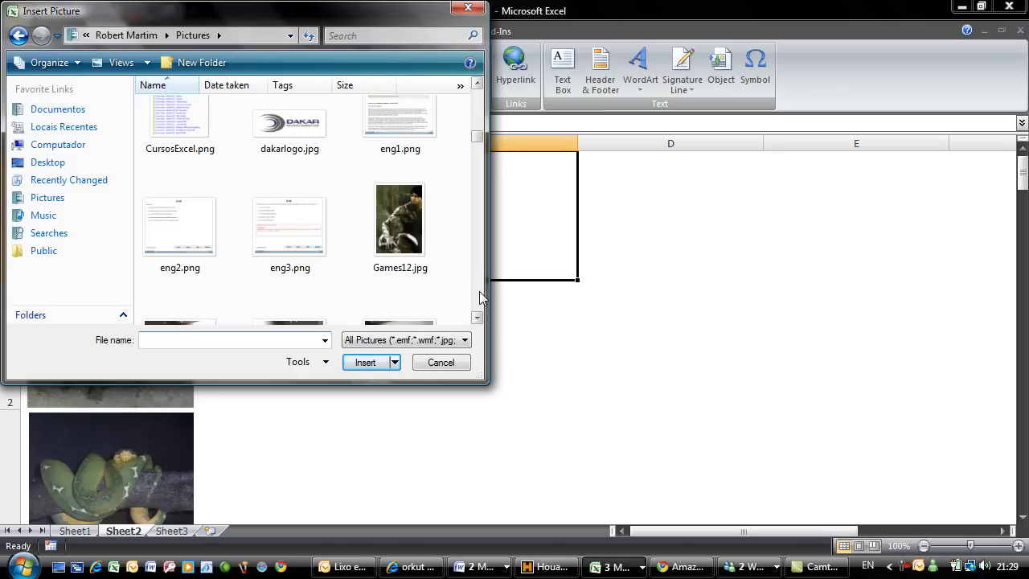
pyautogui.scroll(-3)
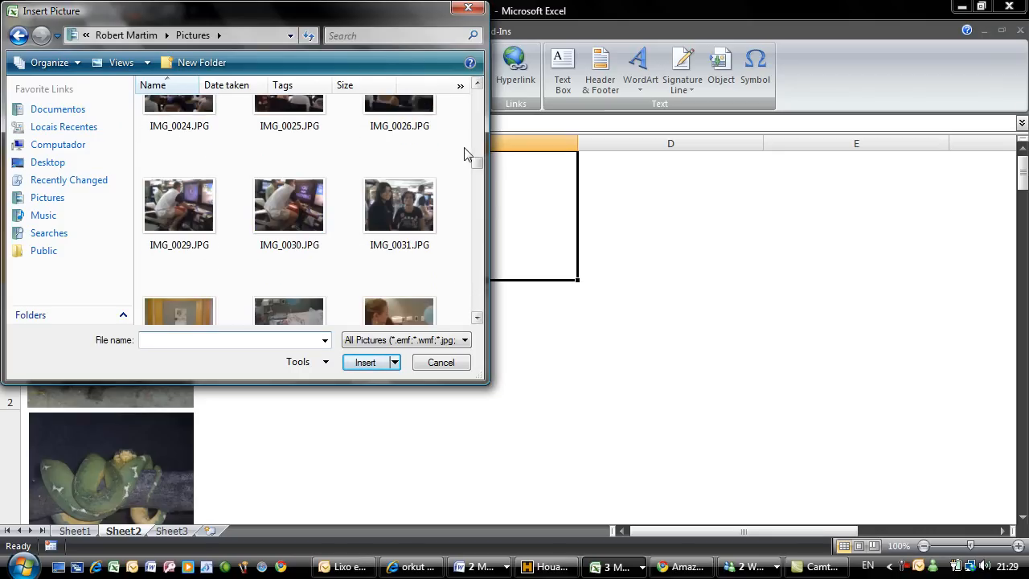
pyautogui.scroll(3)
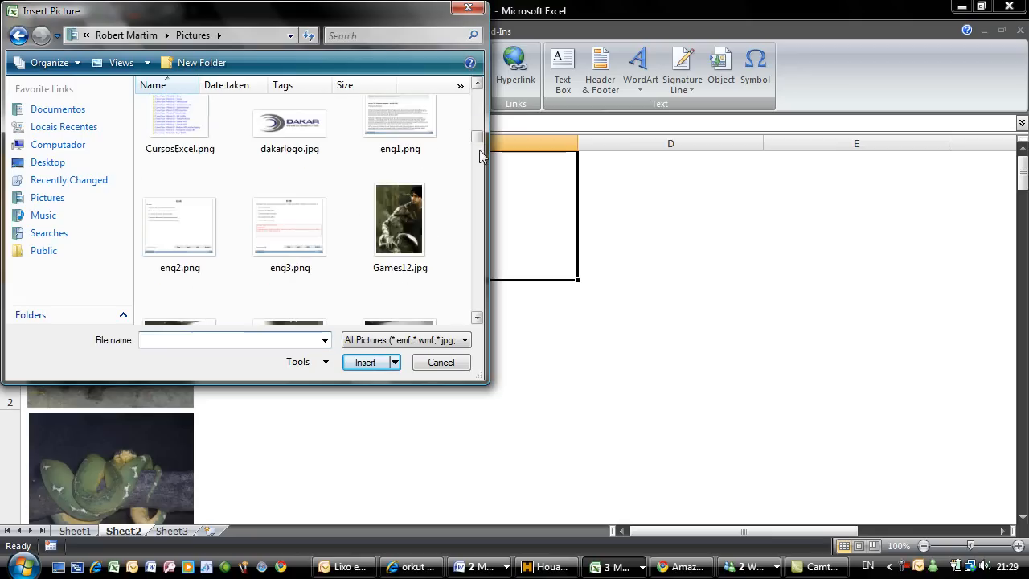
pyautogui.scroll(3)
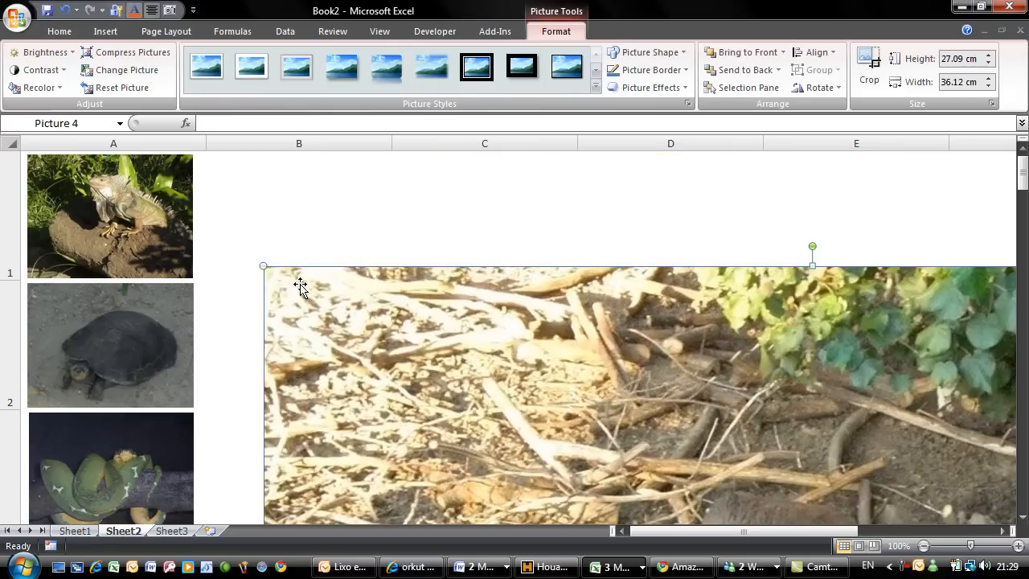
pyautogui.moveTo(868, 68)
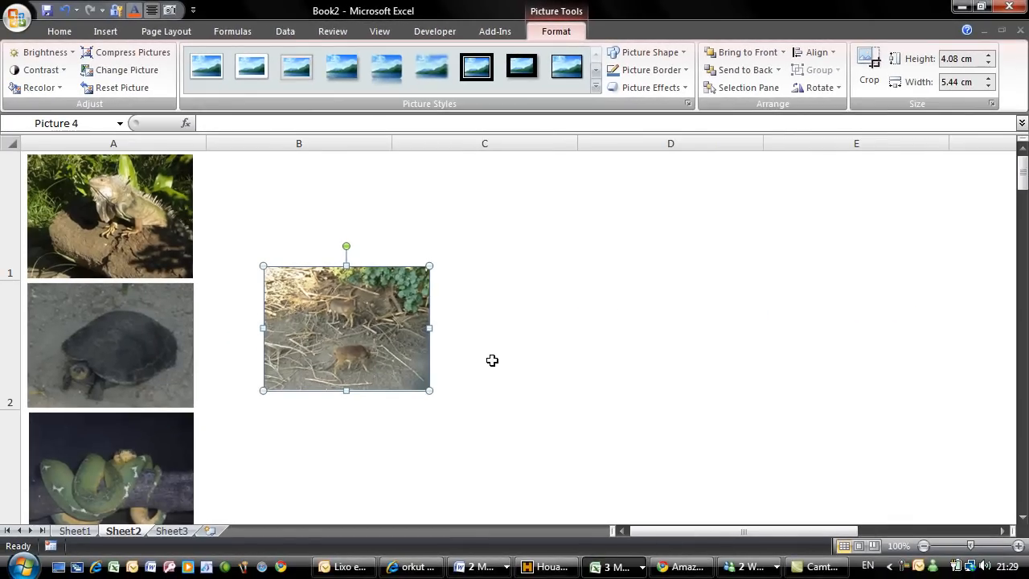
# - Resize the new photo to 4.08 × 5.44 cm and drag it into A4
pyautogui.scroll(-3)
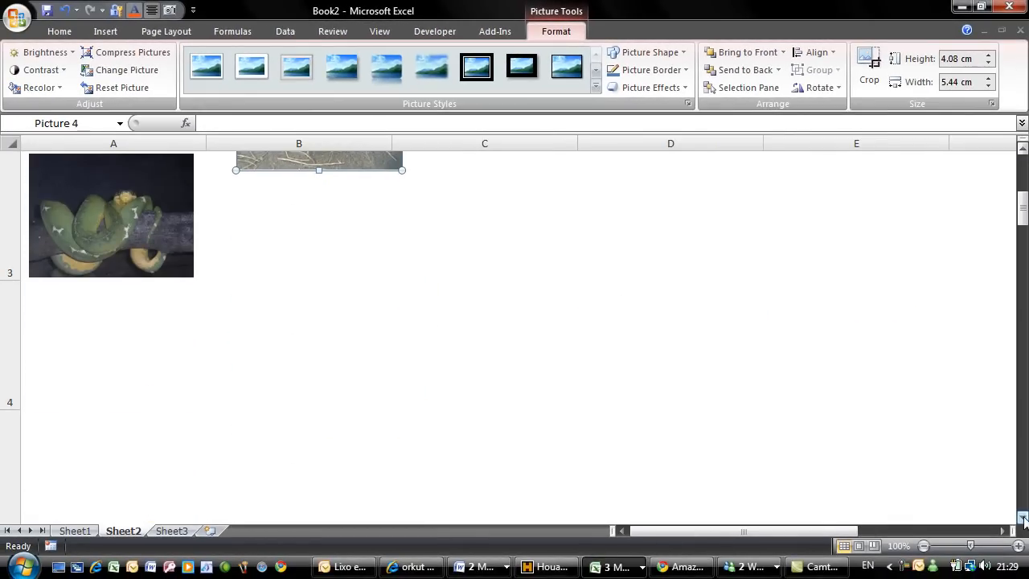
pyautogui.moveTo(319, 160); pyautogui.dragTo(103, 350)
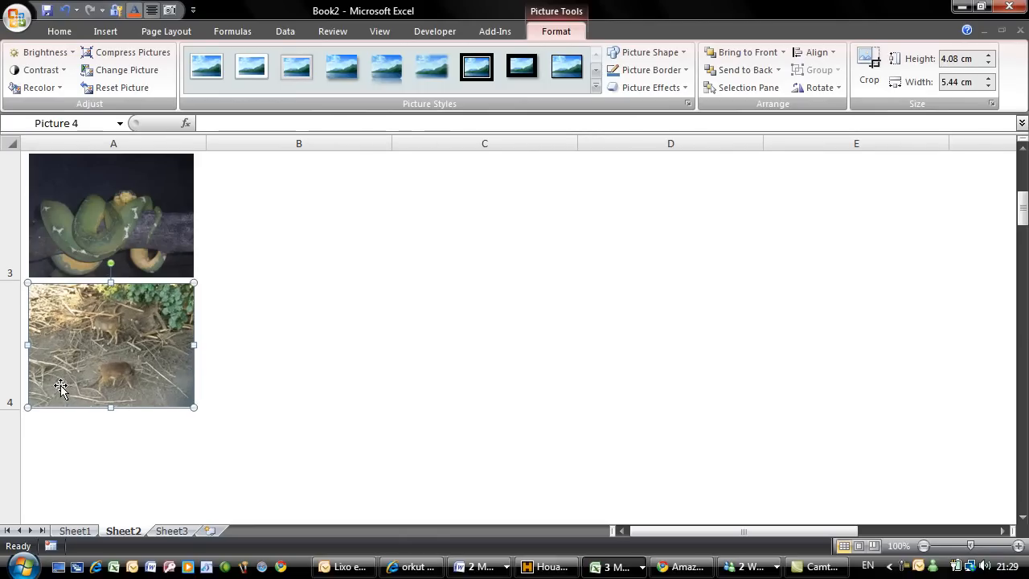
# - On Sheet1, enter Pic in G4 and 4 in H4
pyautogui.click(75, 531)
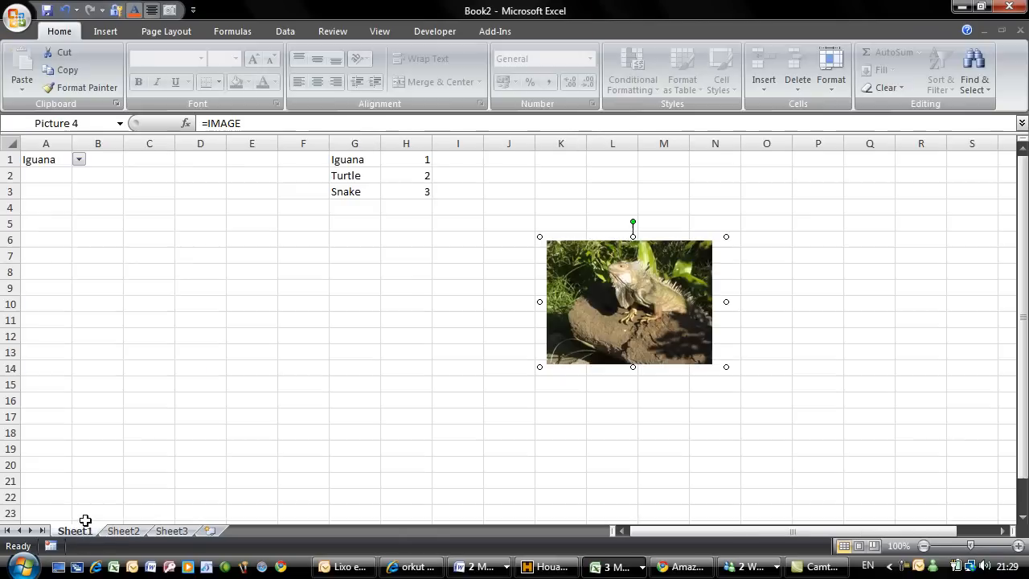
pyautogui.write('Pic')
pyautogui.click(406, 208)
pyautogui.write('4')
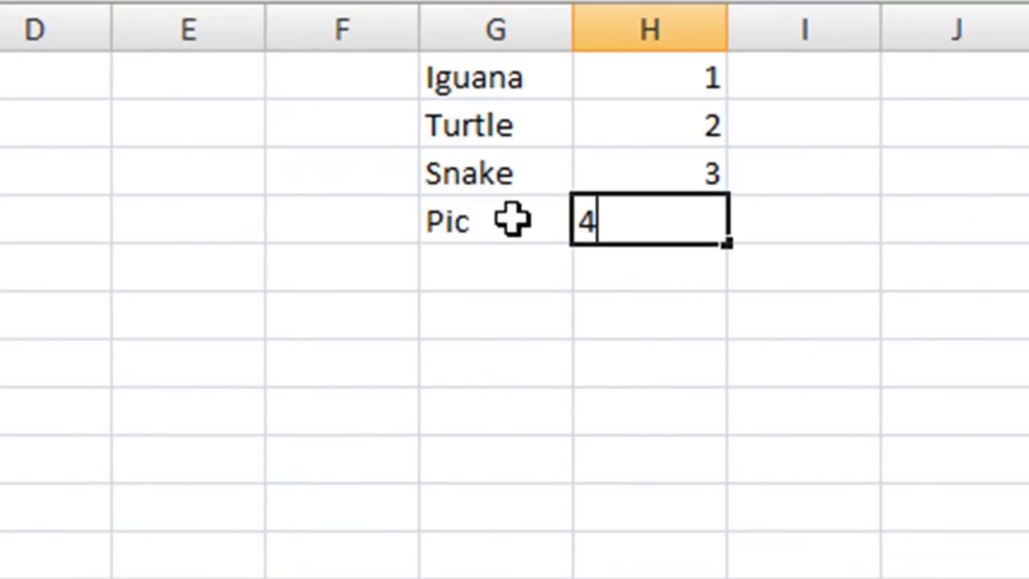
pyautogui.press('Return')
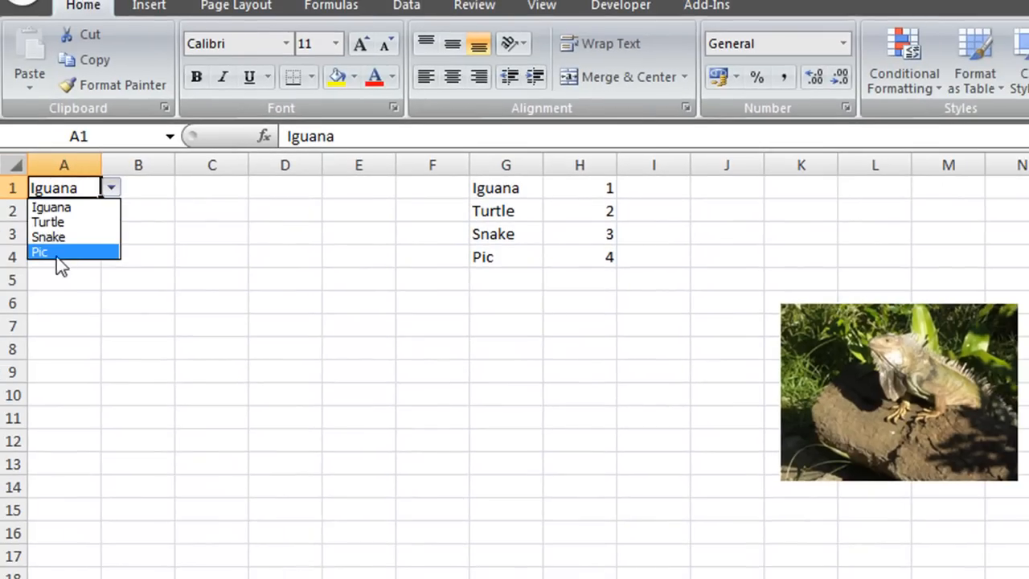
# - Select Pic from the A1 dropdown
pyautogui.click(39, 252)
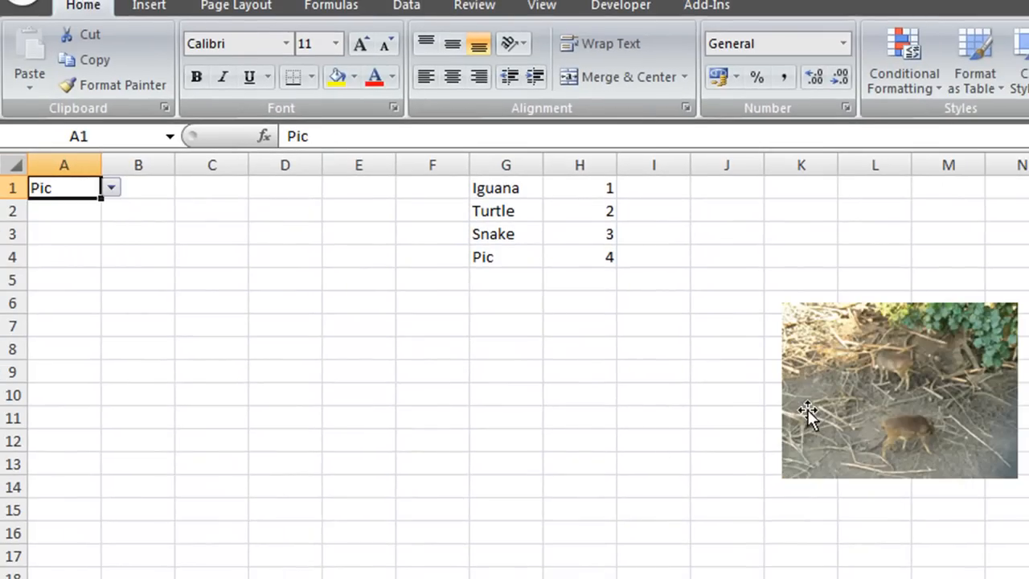
pyautogui.moveTo(802, 421)
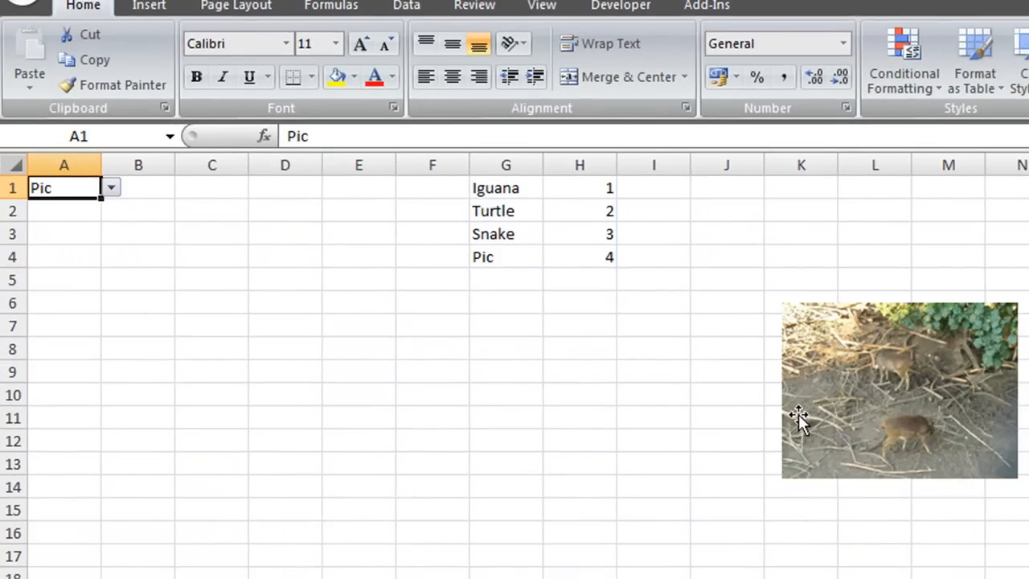